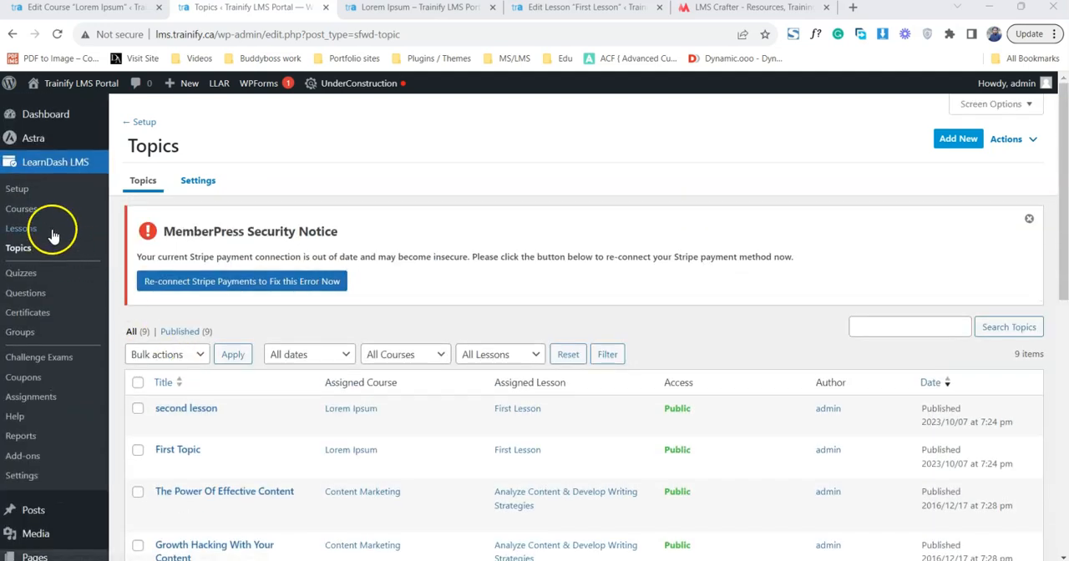
mouse_move(52, 208)
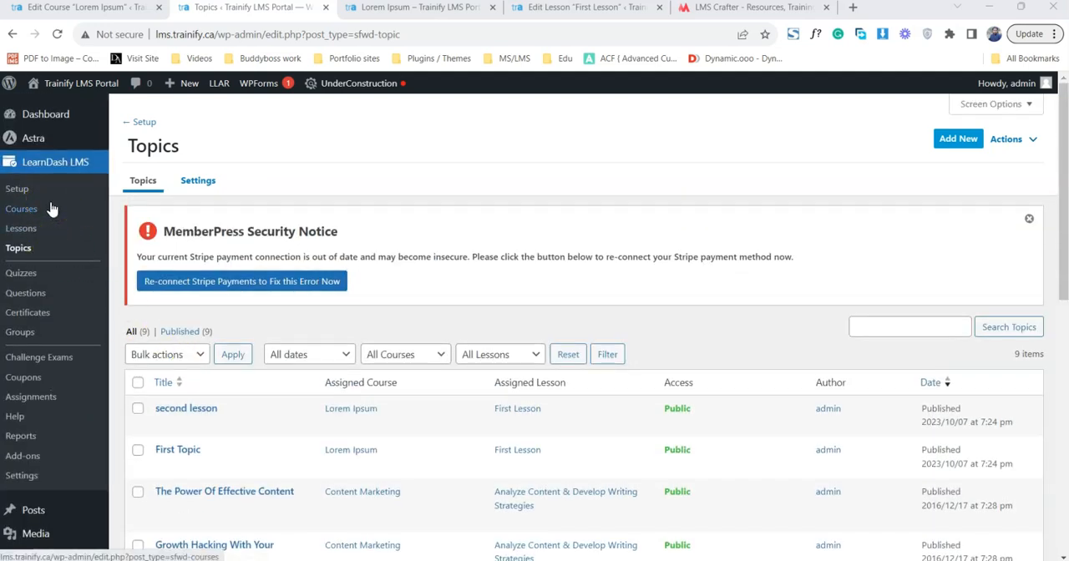
- Leave the LearnDash Topics page for MemberPress > Memberships
scroll("down", 3)
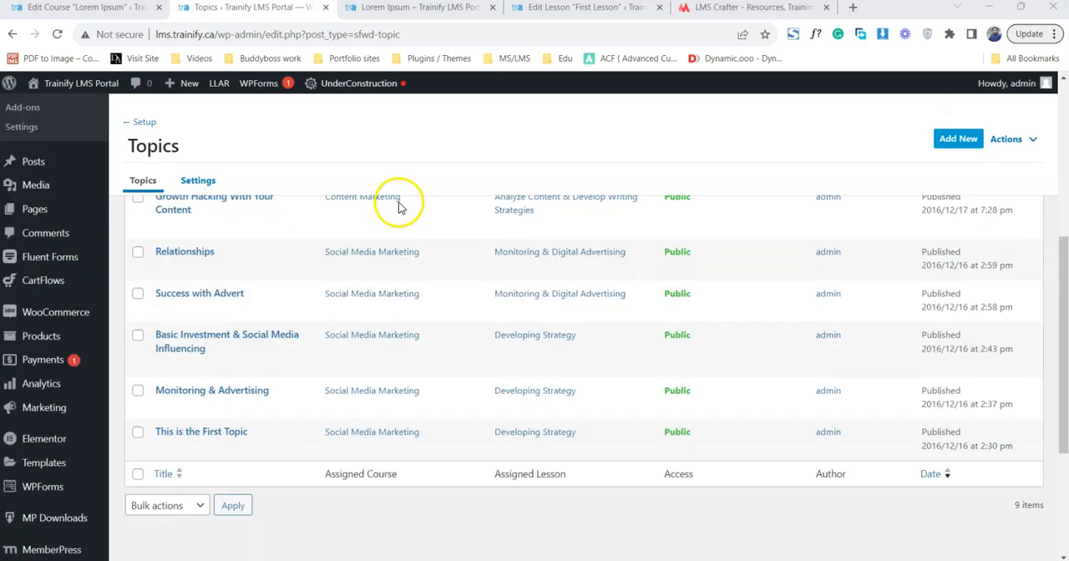
left_click(51, 340)
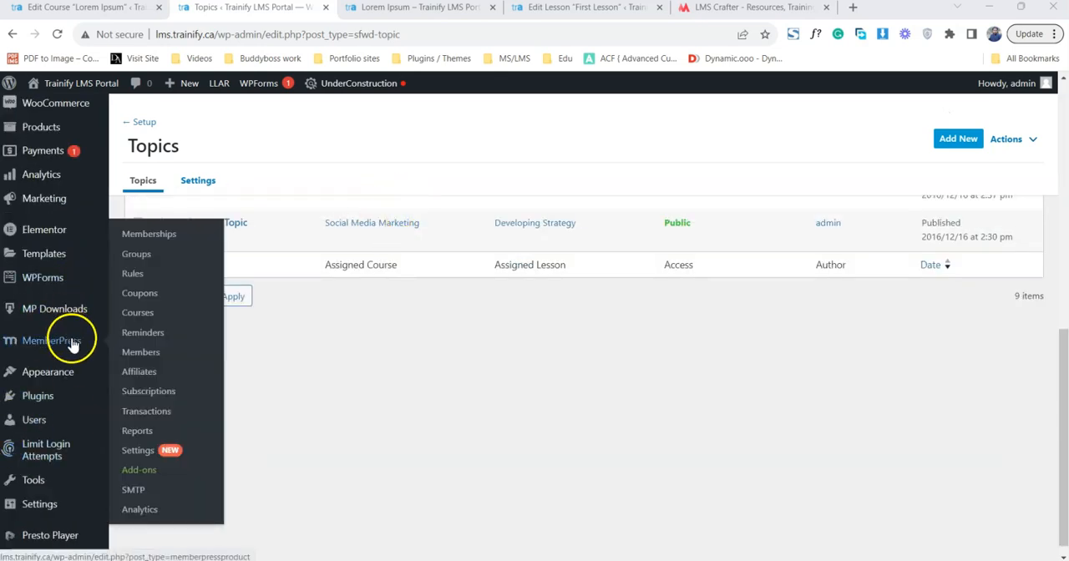
left_click(149, 234)
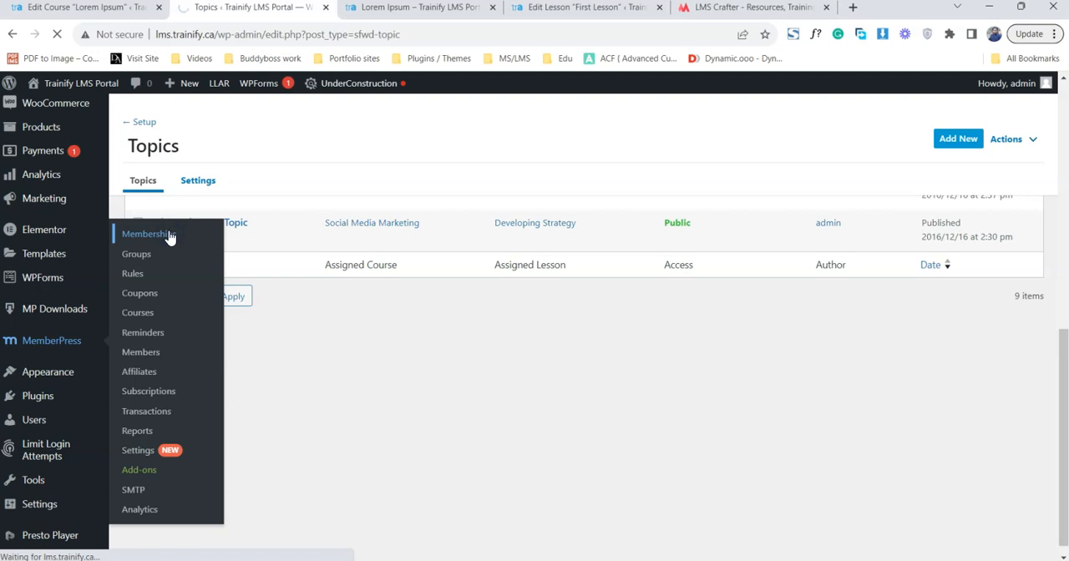
- Load the Memberships page and review the six memberships priced $99 to $499
left_click(148, 234)
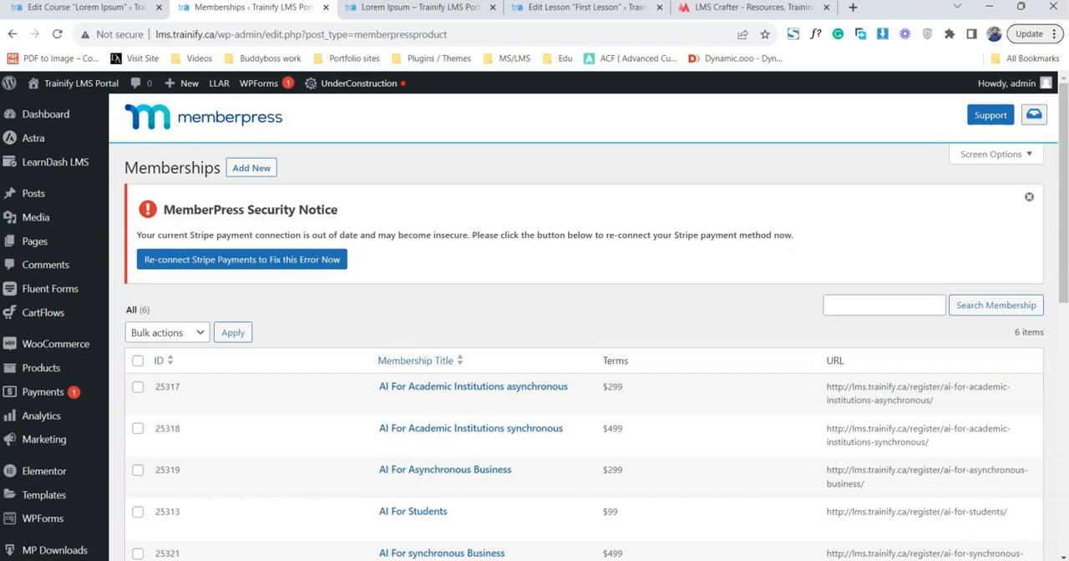
scroll("down", 3)
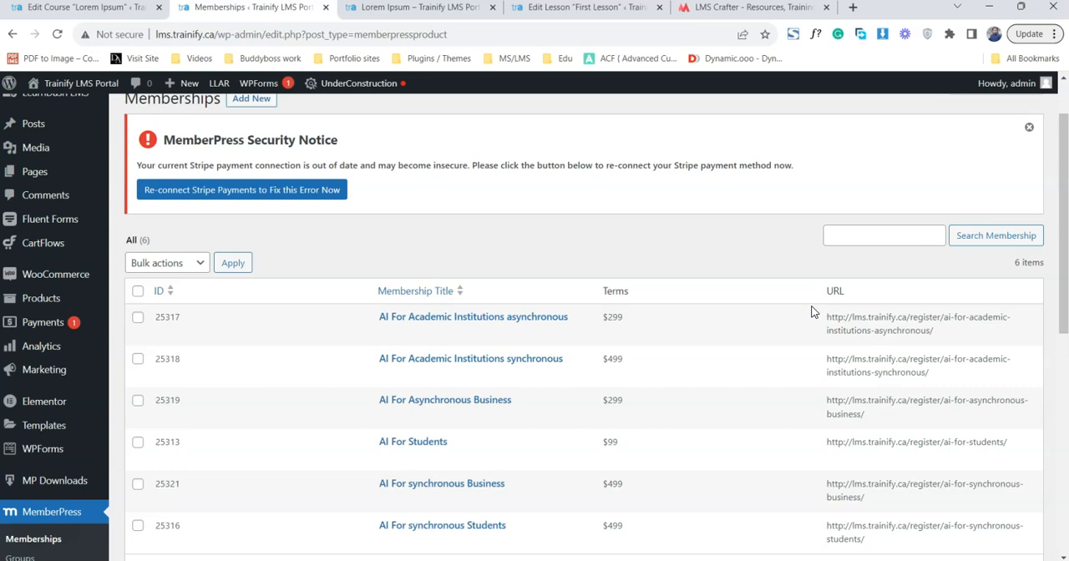
mouse_move(472, 316)
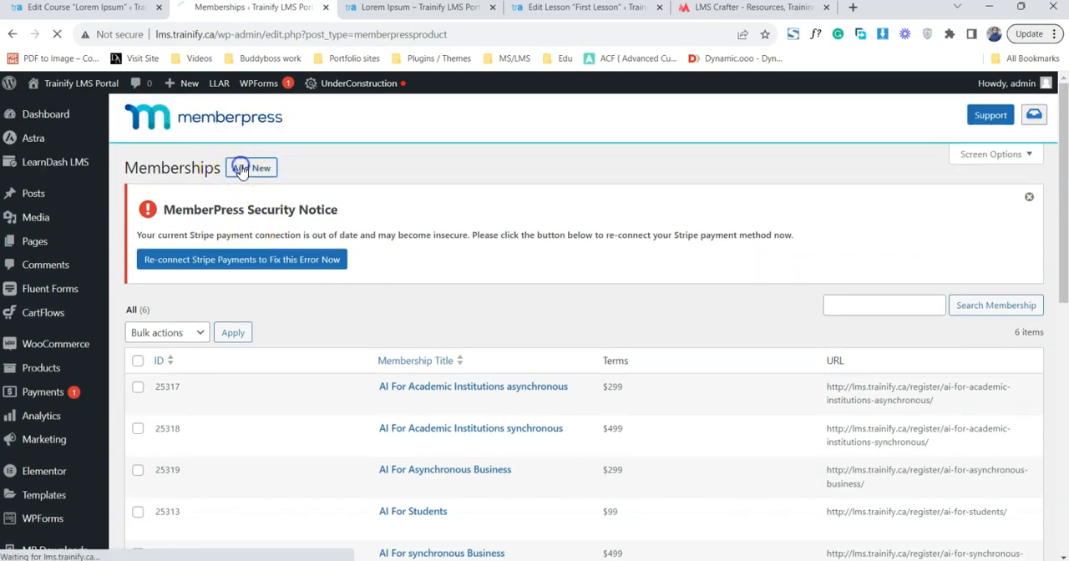
- Draft a new membership titled 'Demo Membership' with a price of 99
left_click(251, 168)
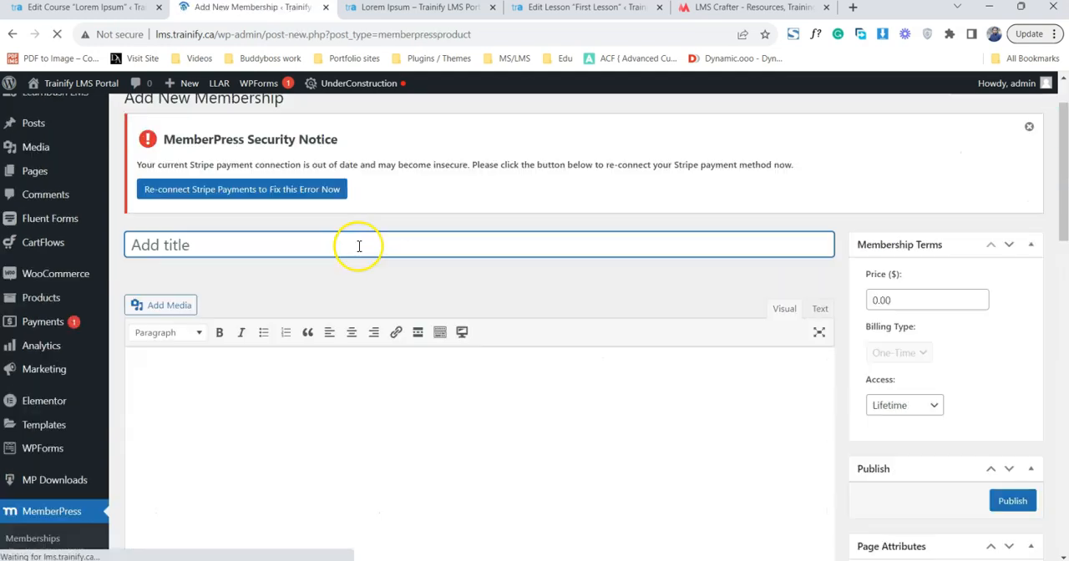
left_click(359, 245)
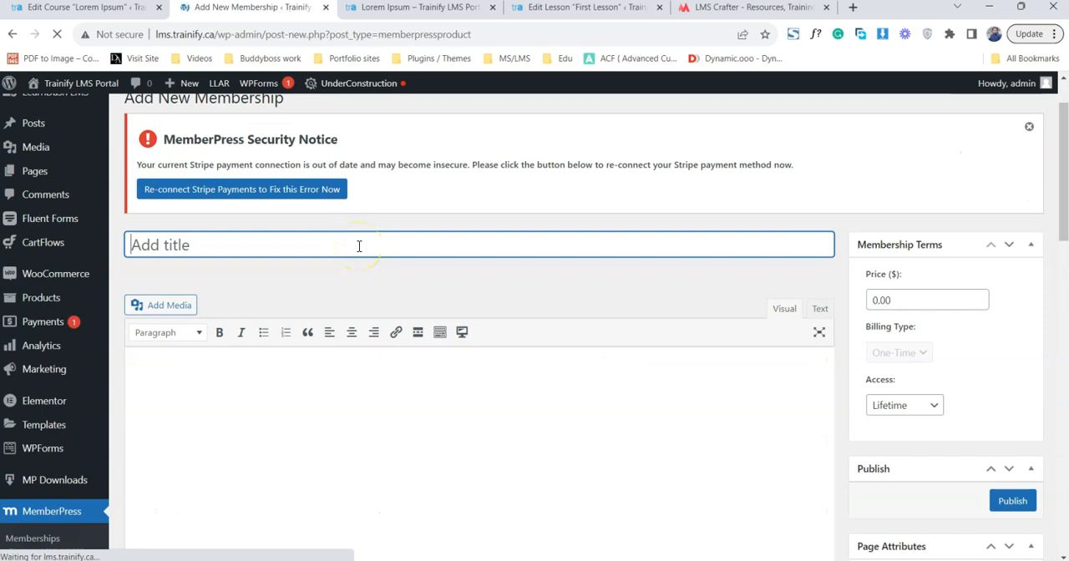
type("Demo Membership")
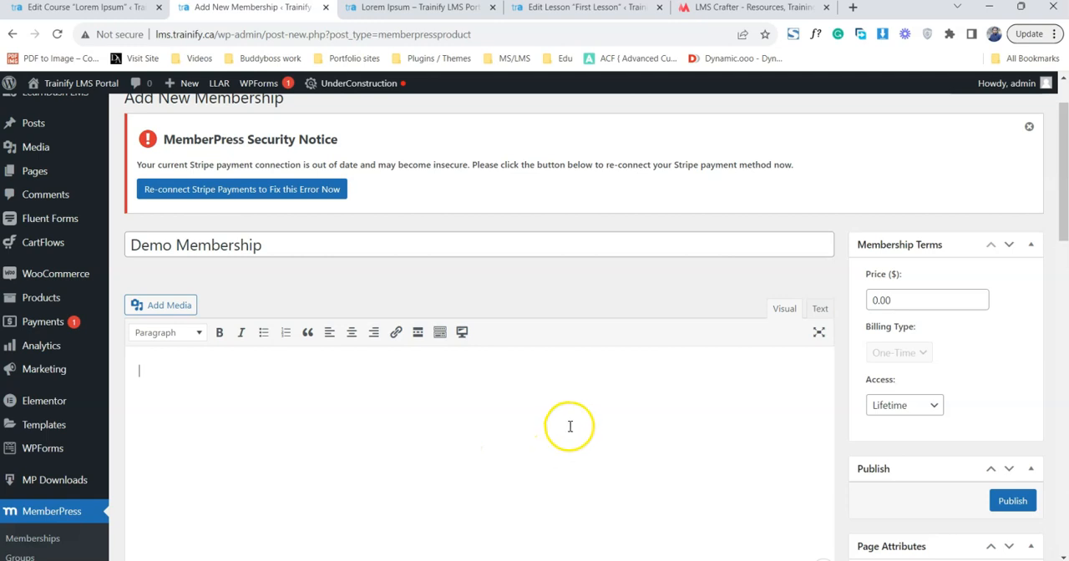
left_click(927, 300)
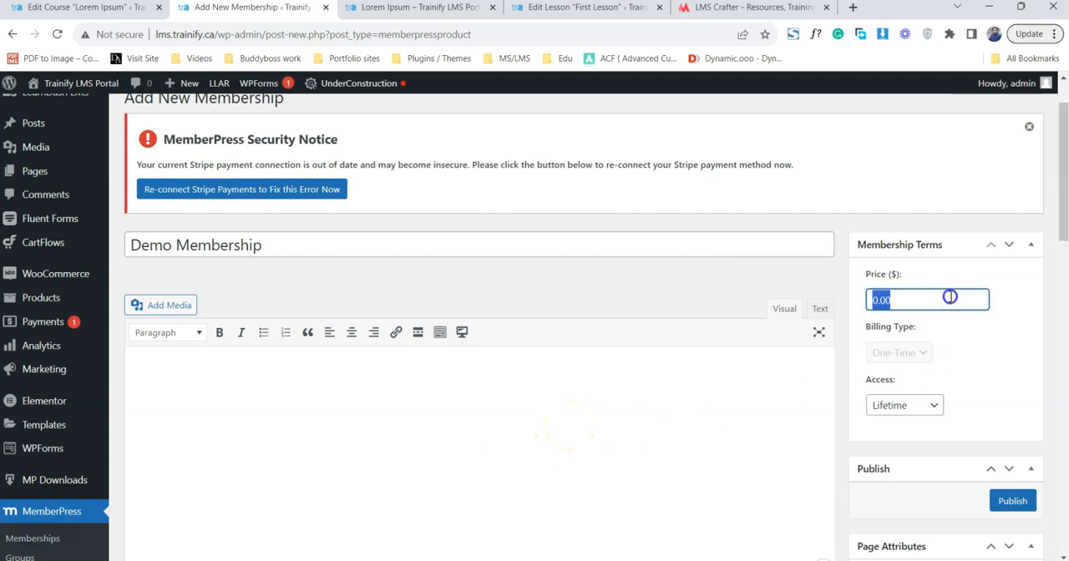
type("99")
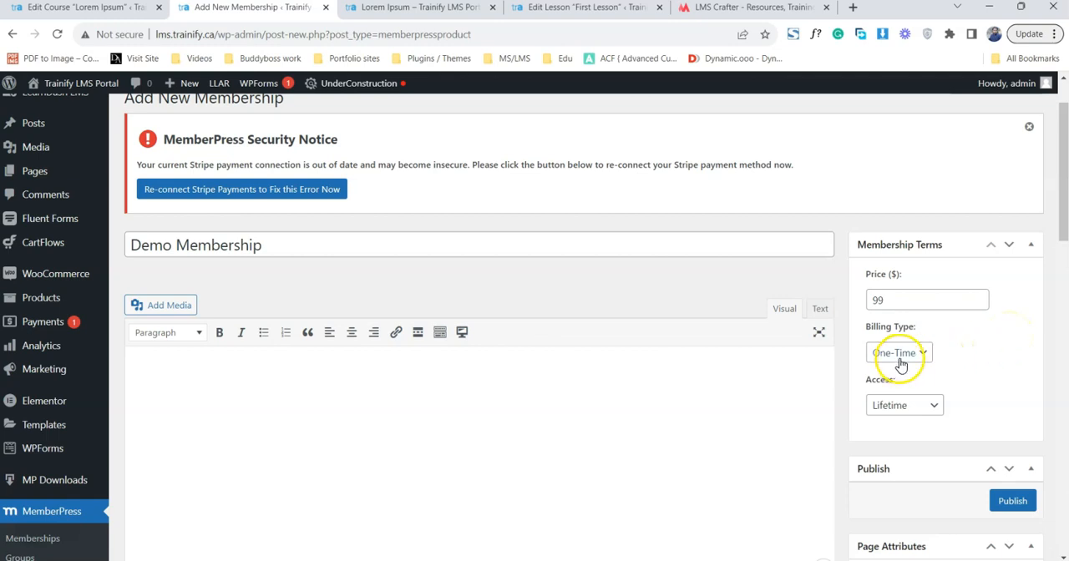
mouse_move(947, 377)
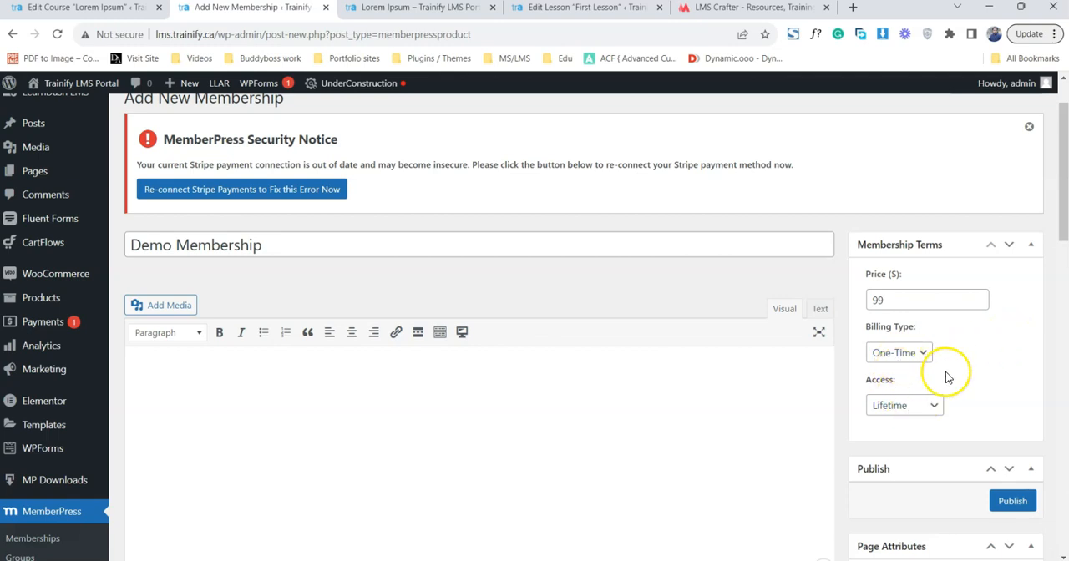
mouse_move(898, 352)
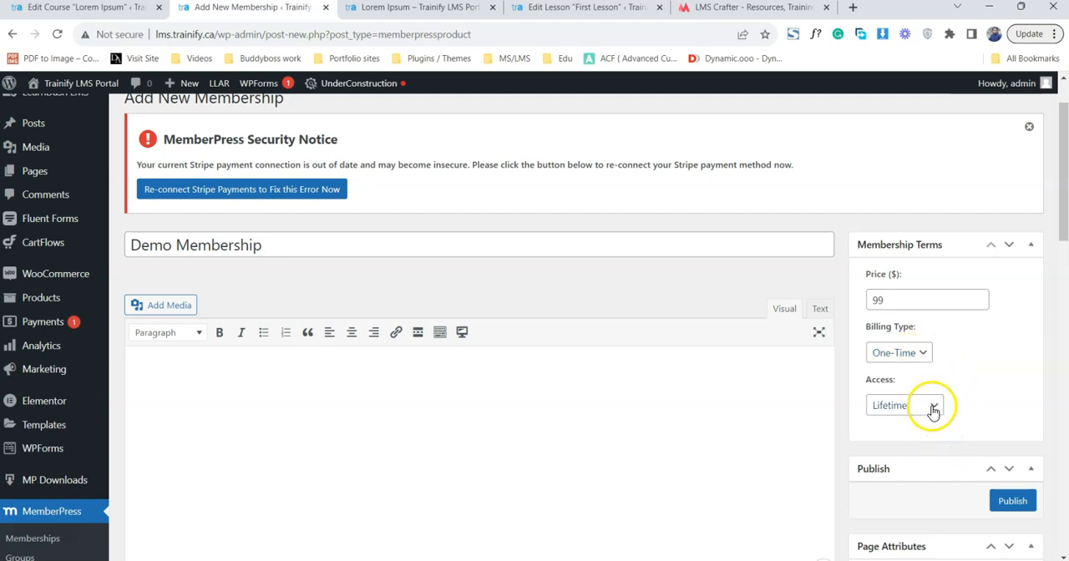
- Set Demo Membership access to expire after 1 month, with recurring billing
left_click(904, 405)
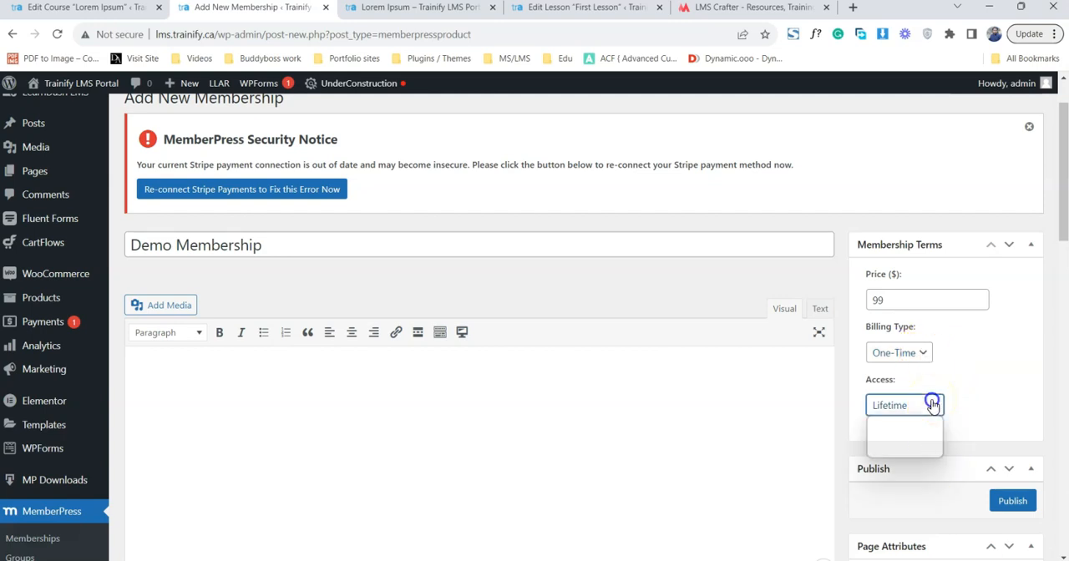
left_click(904, 405)
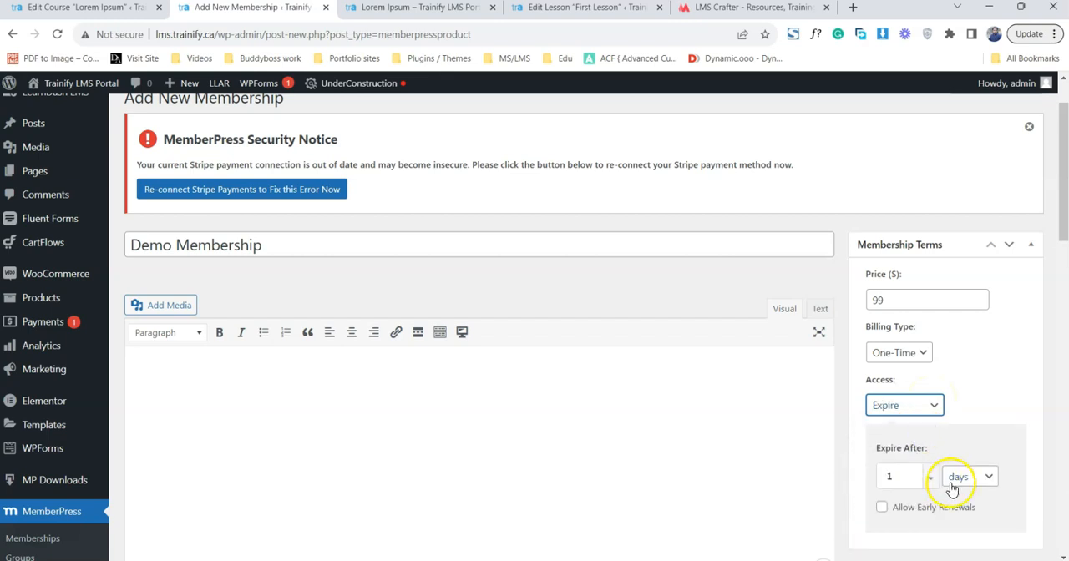
left_click(967, 476)
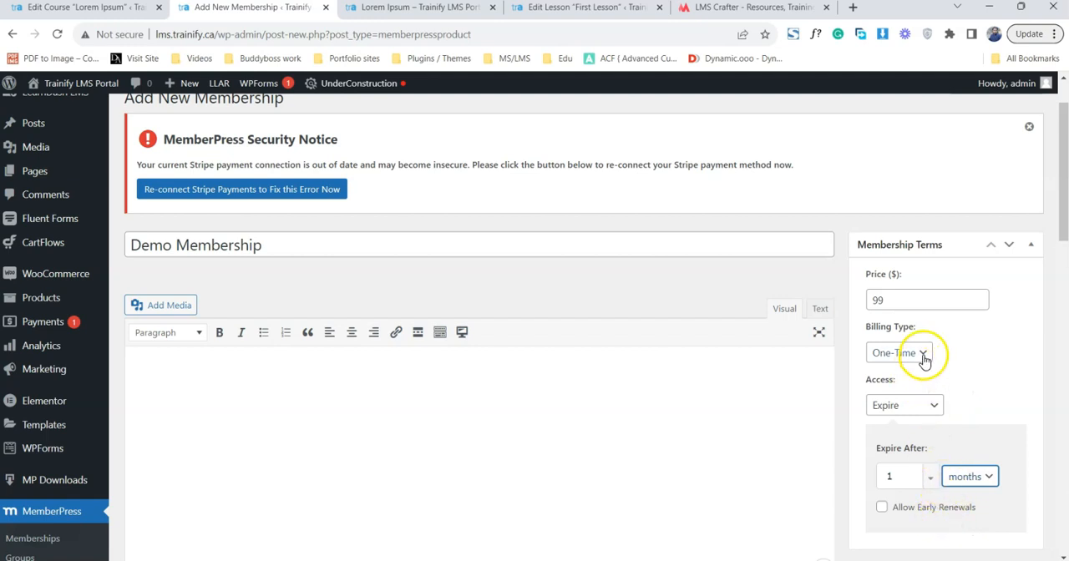
left_click(899, 352)
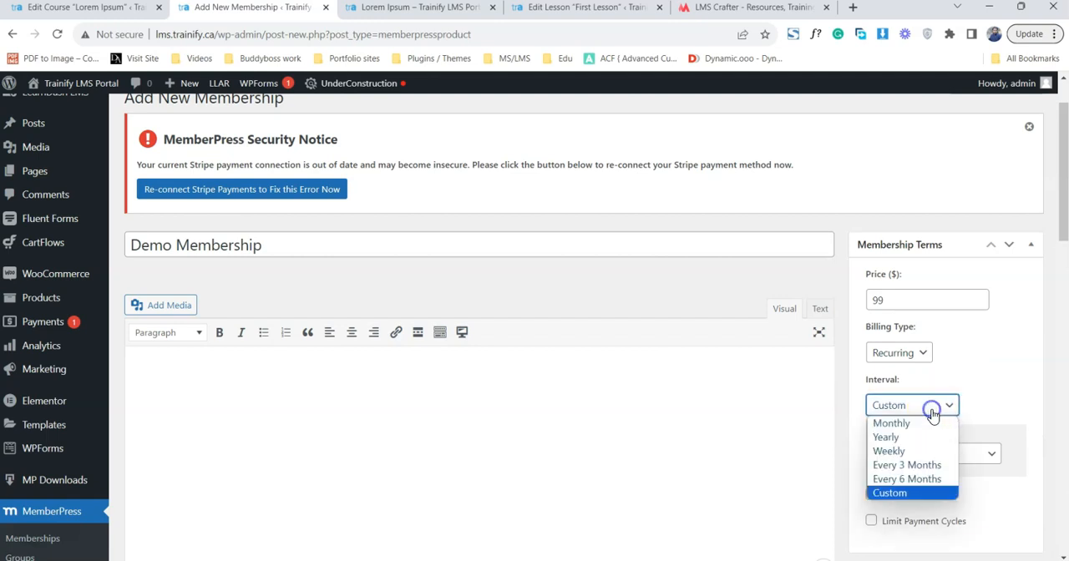
- Bill Demo Membership monthly, limited to 12 payments, with a trial period enabled
left_click(891, 422)
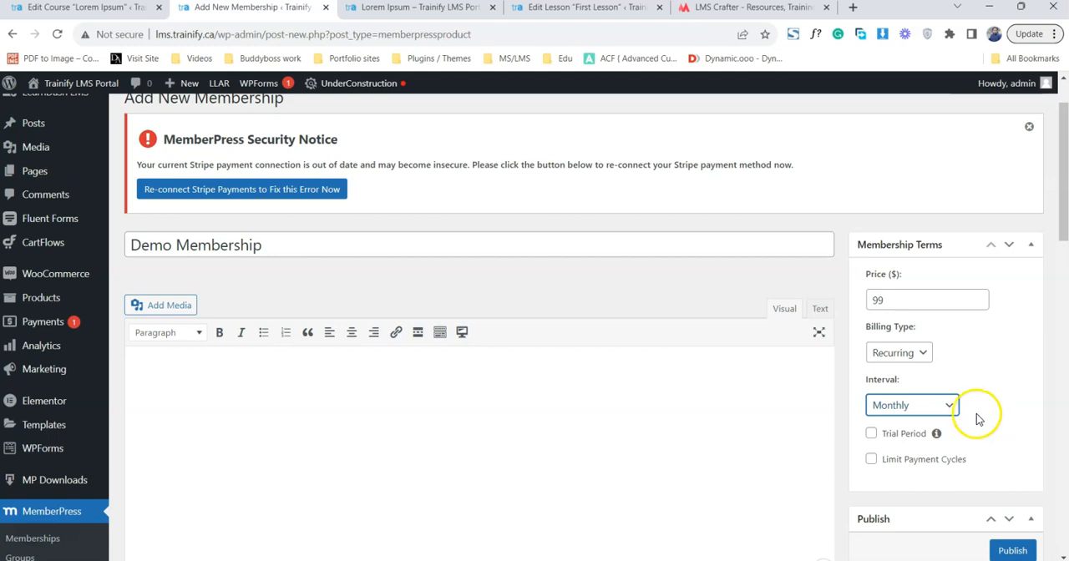
left_click(871, 459)
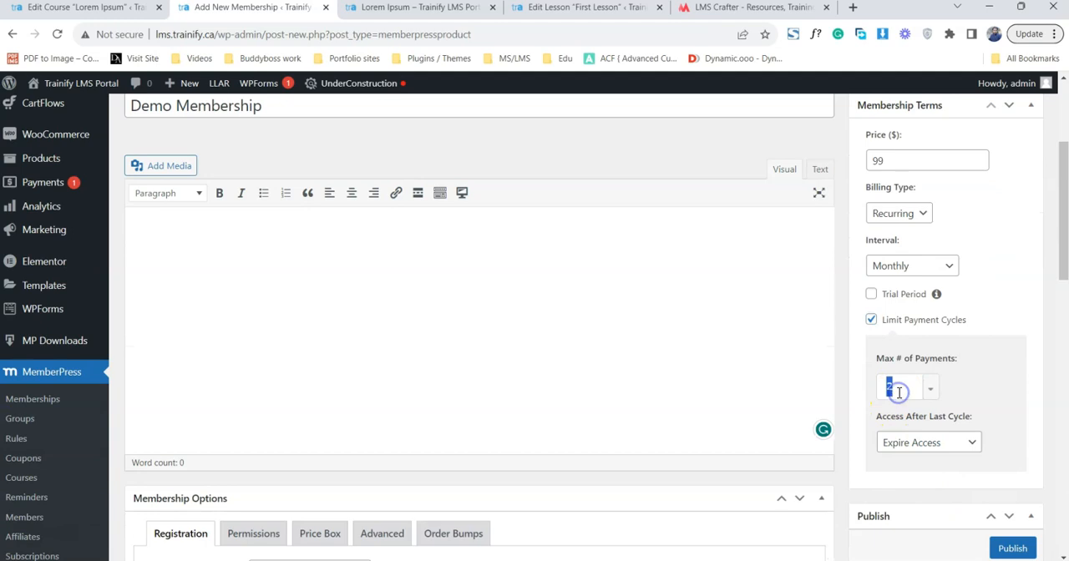
type("12")
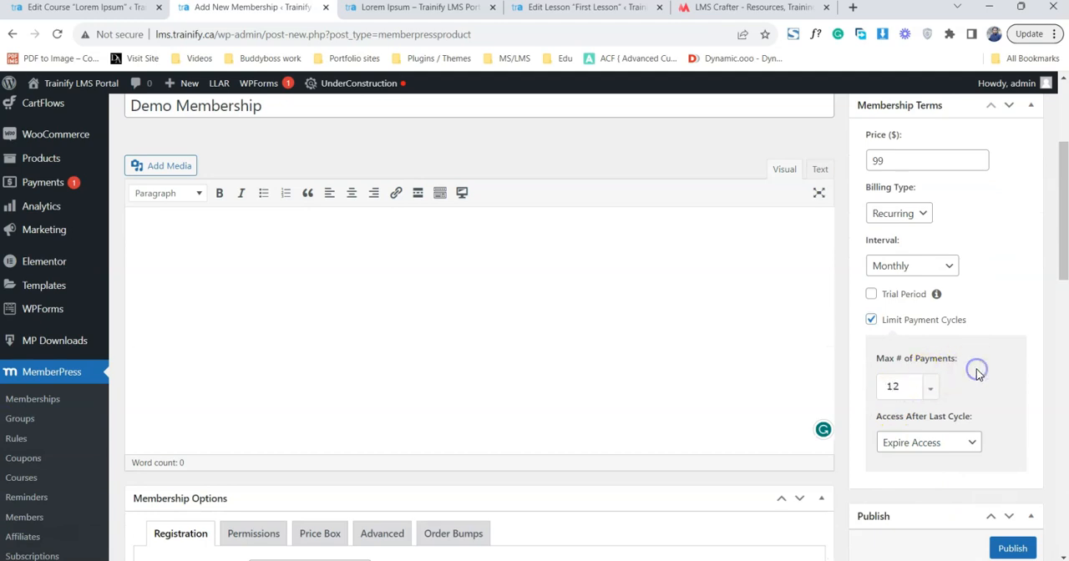
mouse_move(976, 372)
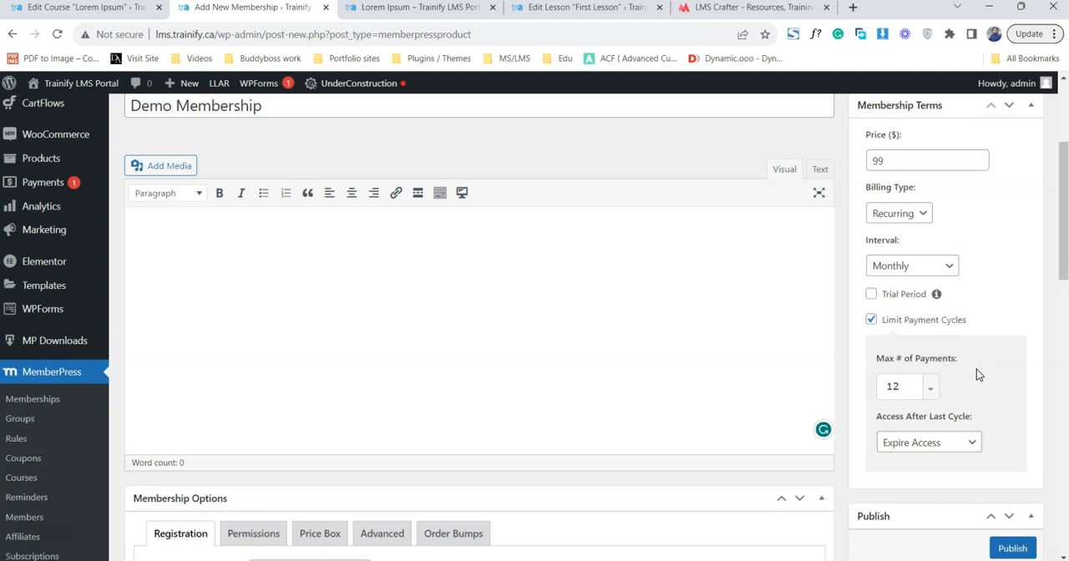
left_click(871, 293)
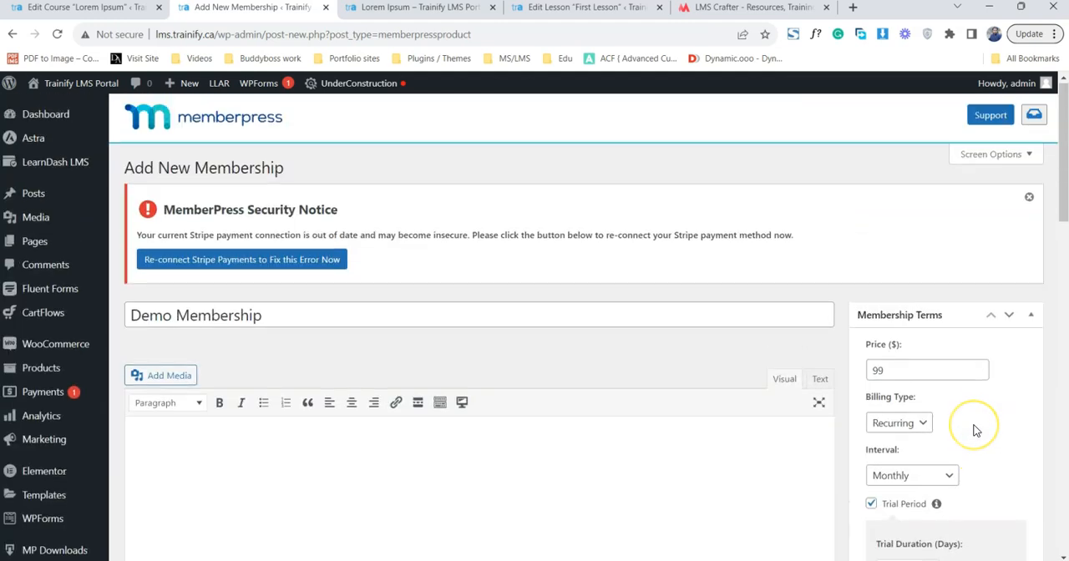
- Switch to one-time billing with lifetime access and publish Demo Membership
left_click(899, 422)
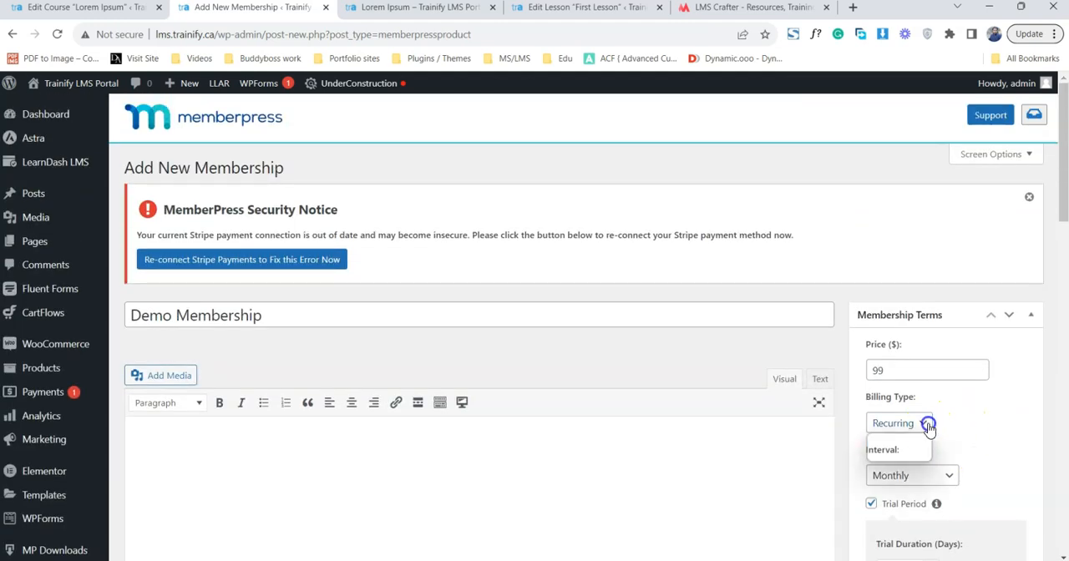
left_click(898, 423)
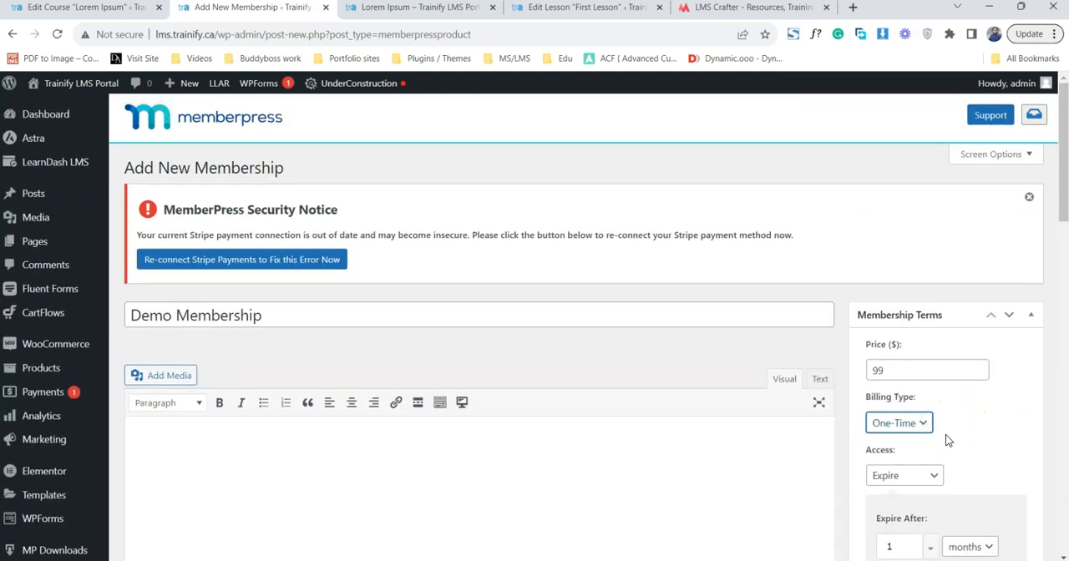
left_click(905, 476)
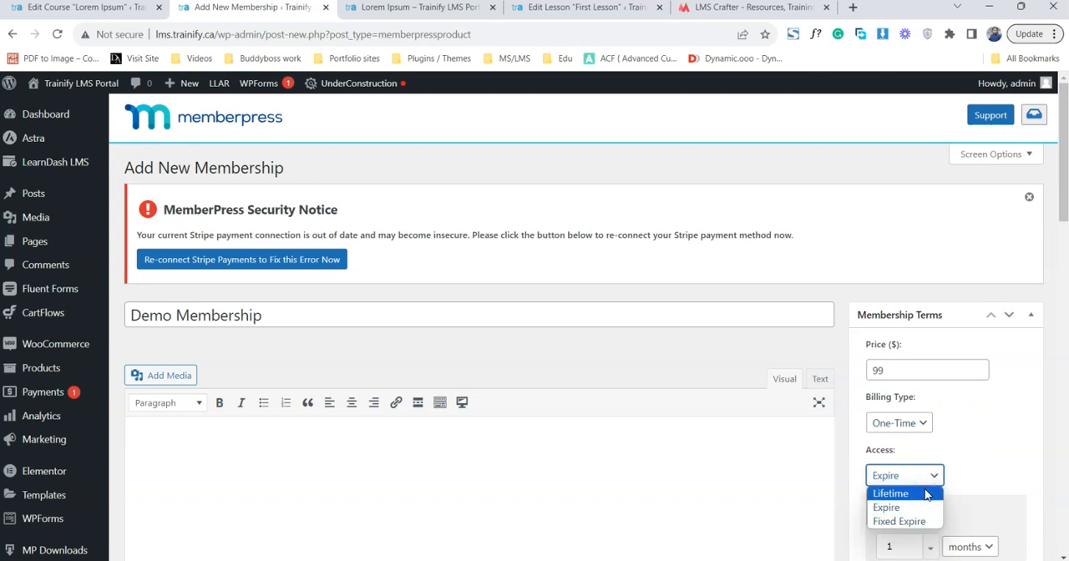
left_click(890, 492)
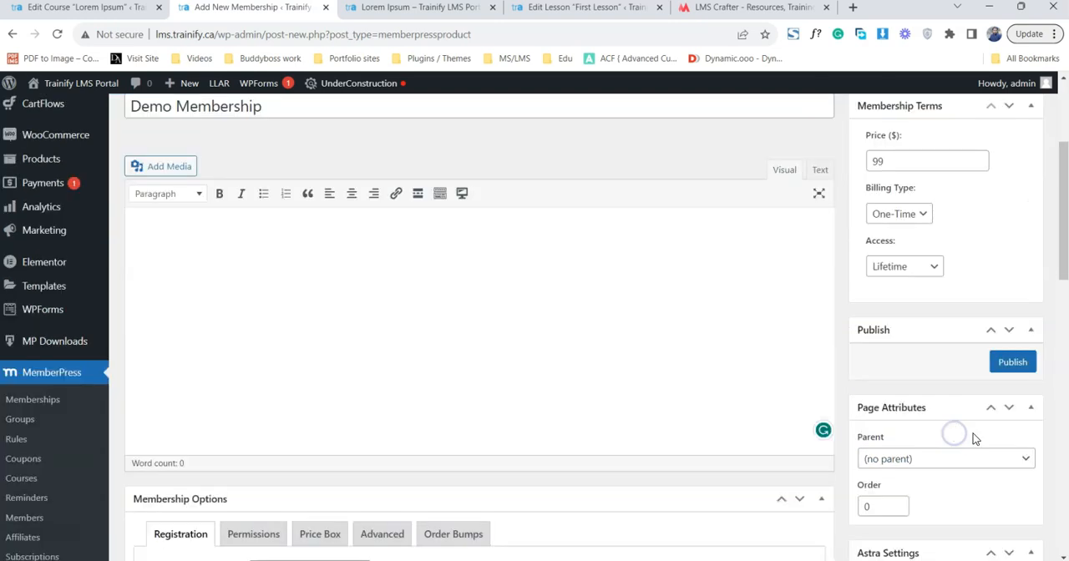
left_click(1012, 361)
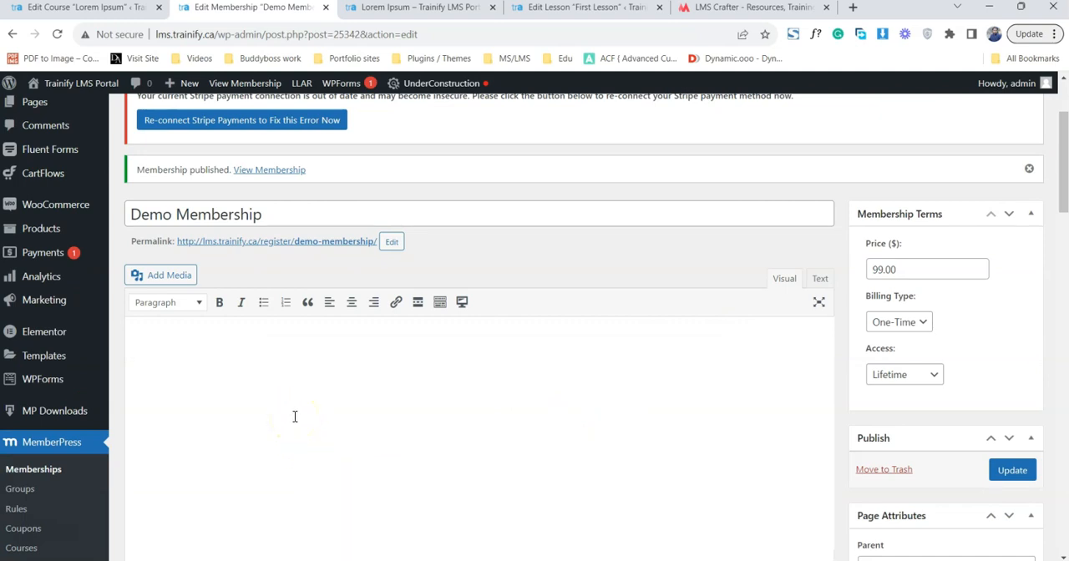
- On the MemberPress Rules list, showing the All Courses rule, start a new rule
scroll("down", 3)
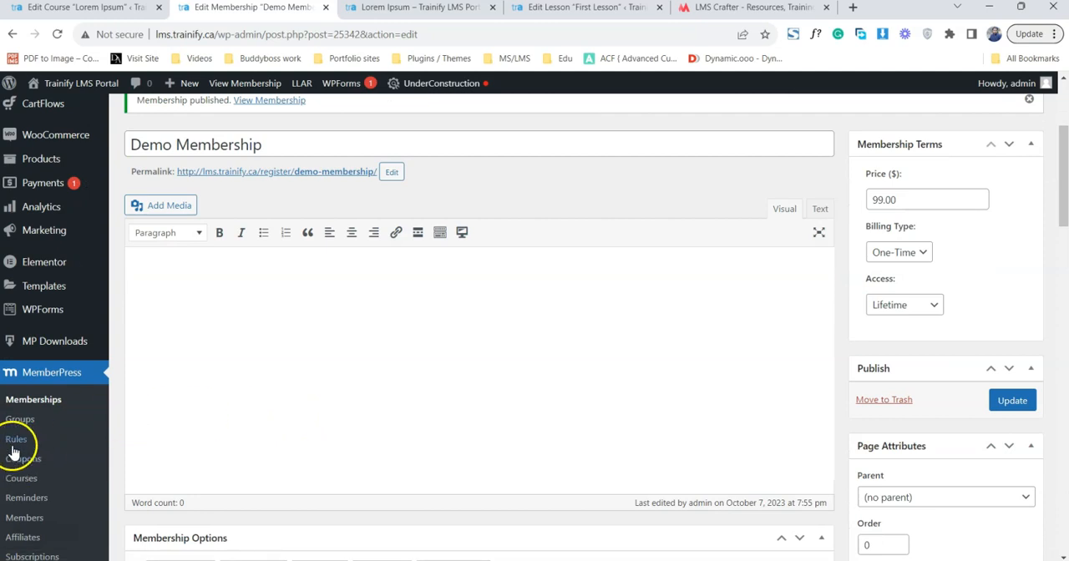
mouse_move(16, 439)
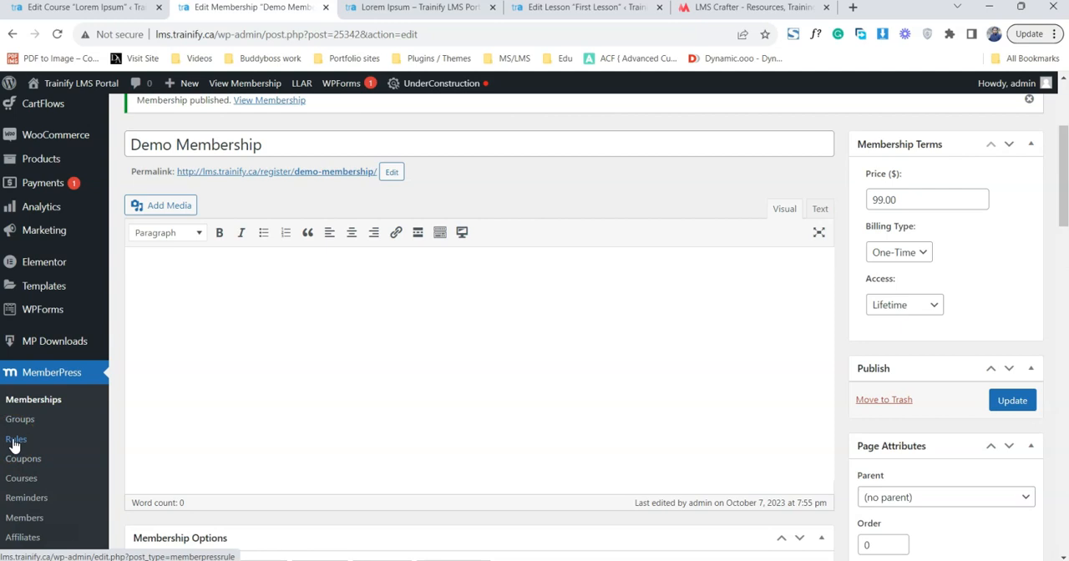
right_click(16, 438)
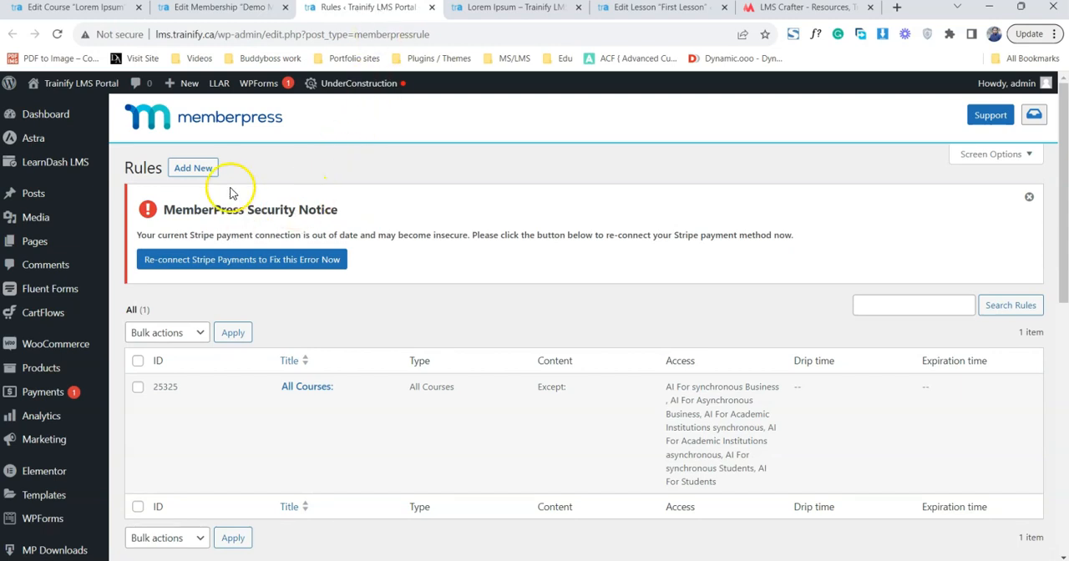
left_click(193, 168)
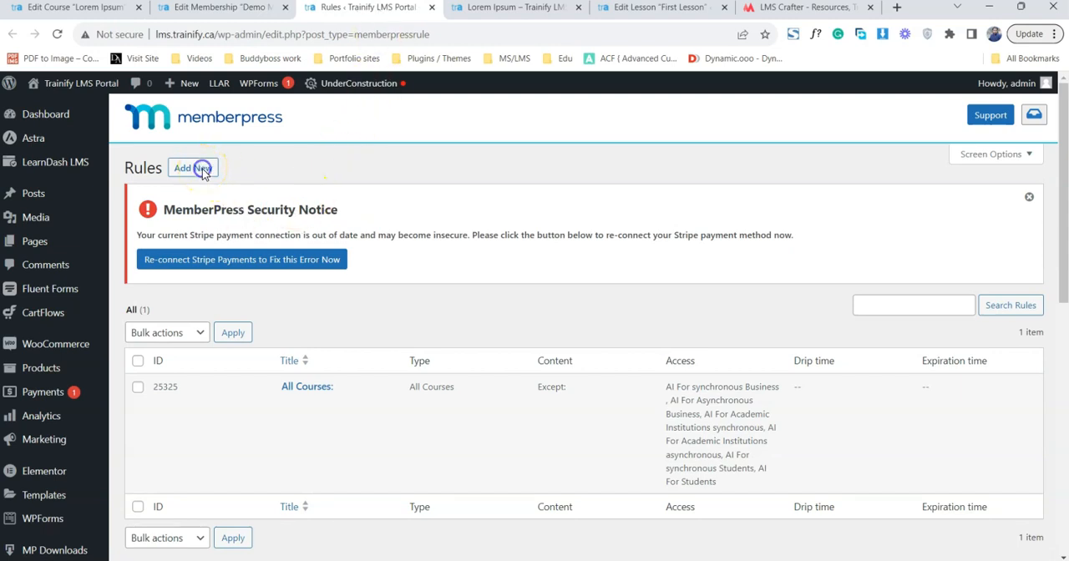
left_click(192, 168)
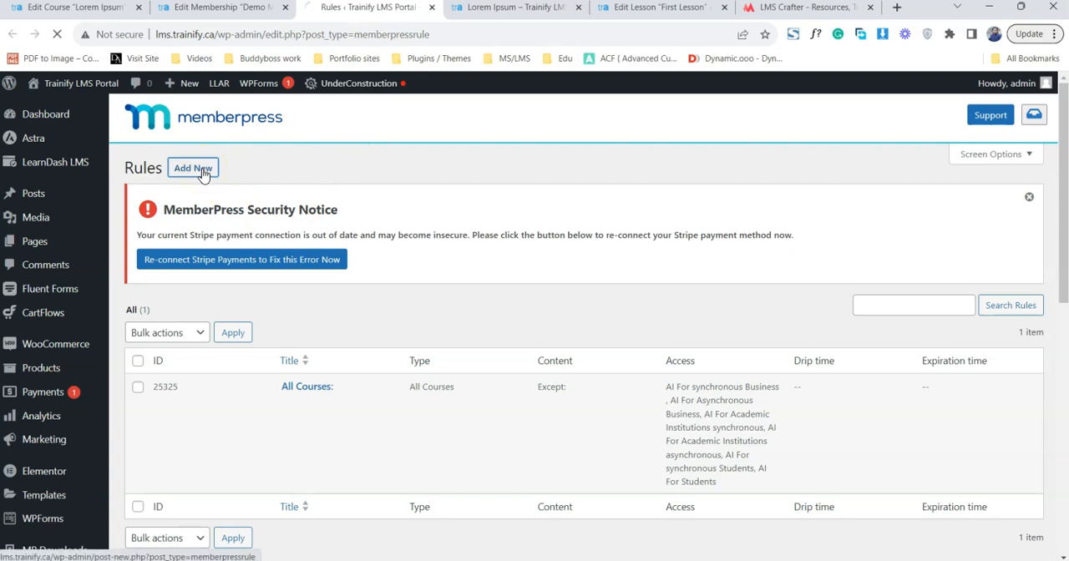
left_click(192, 167)
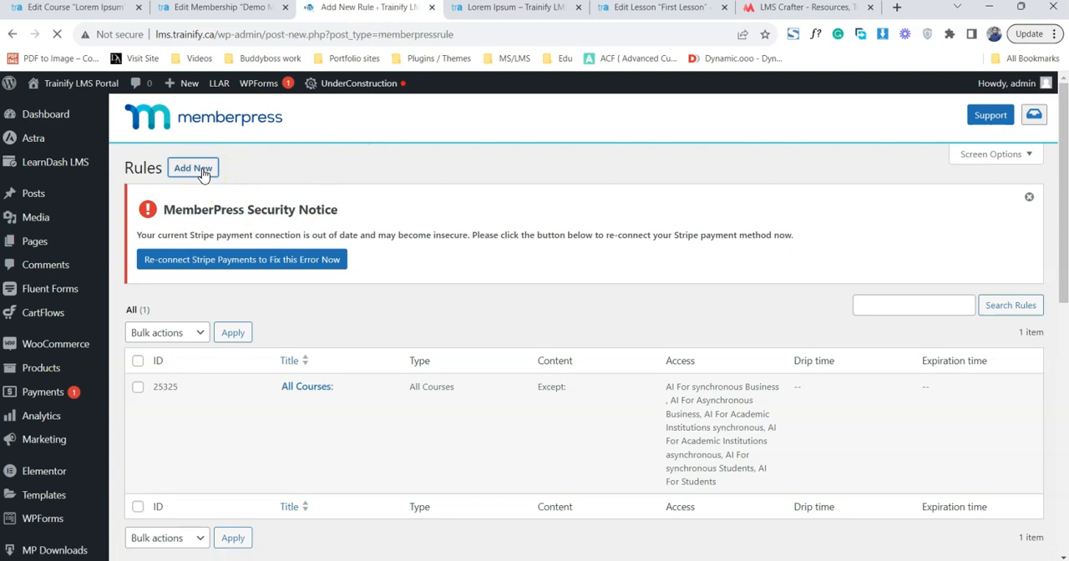
- Set the rule's protected content to the single course 'Lorem Ipsum', found by typing 'lor'
left_click(192, 168)
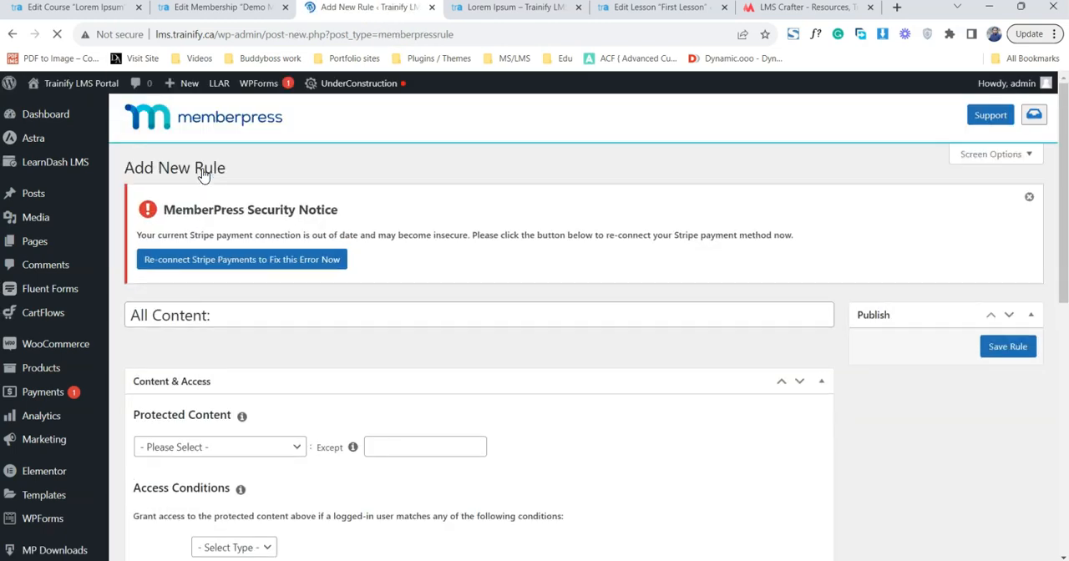
left_click(219, 447)
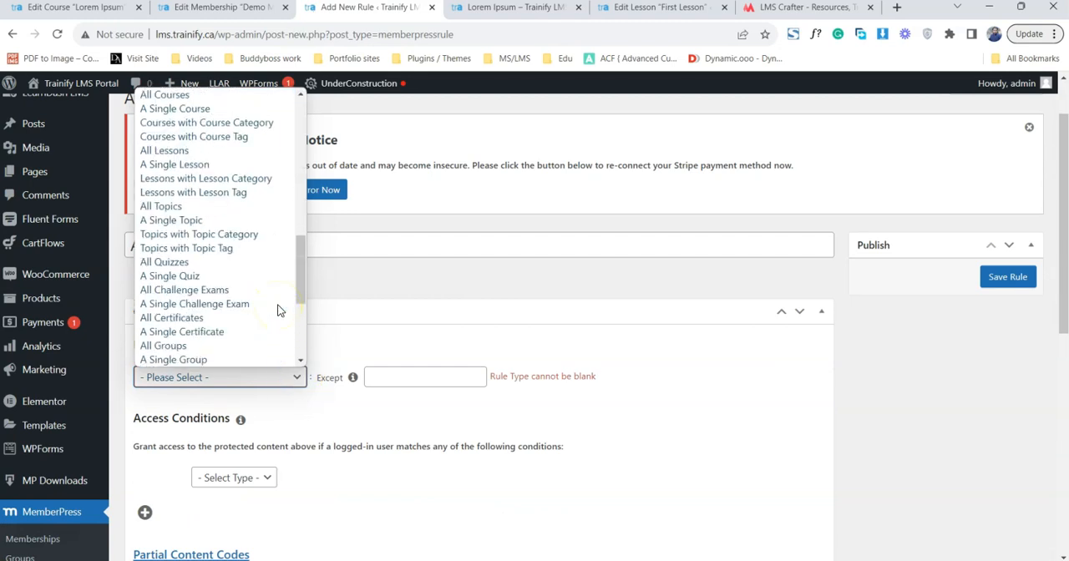
mouse_move(176, 164)
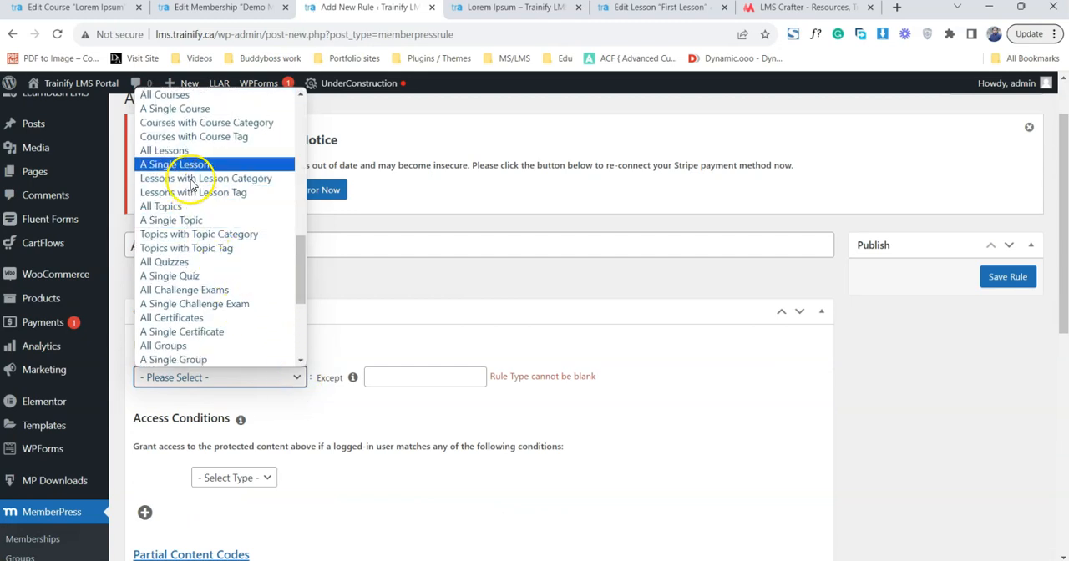
mouse_move(179, 94)
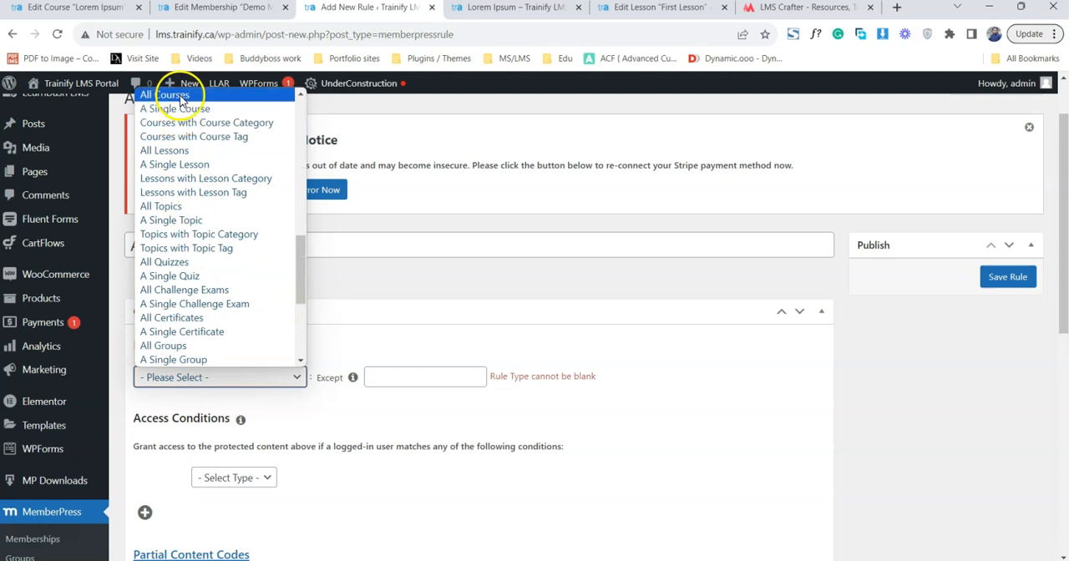
left_click(165, 94)
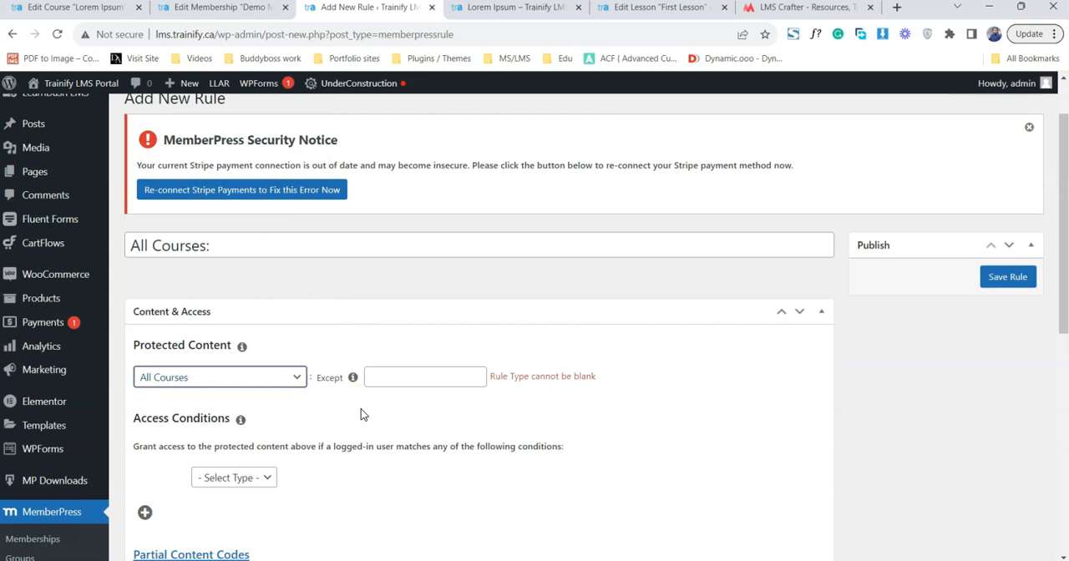
left_click(219, 376)
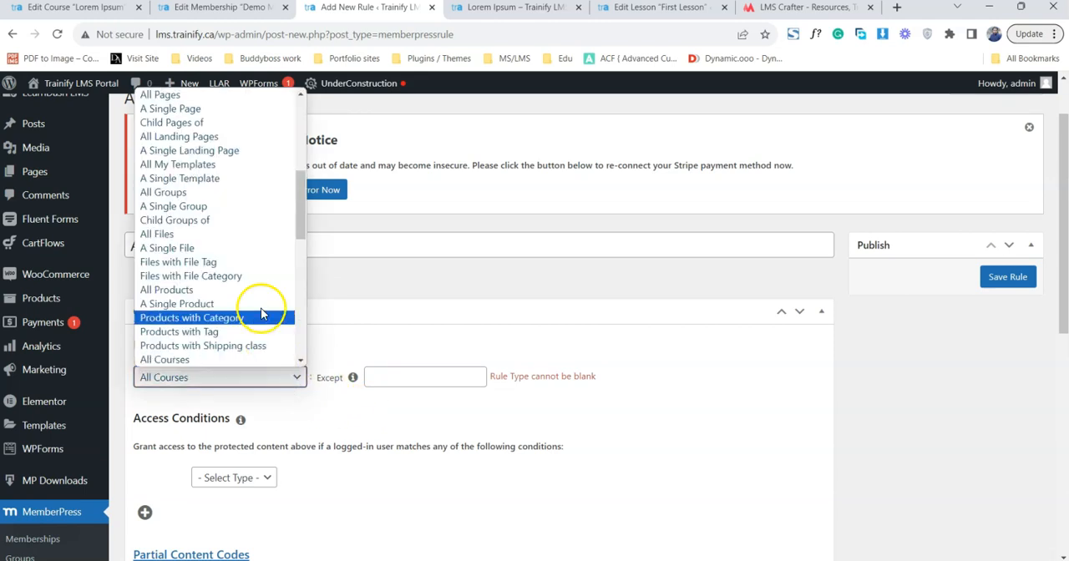
scroll("down", 3)
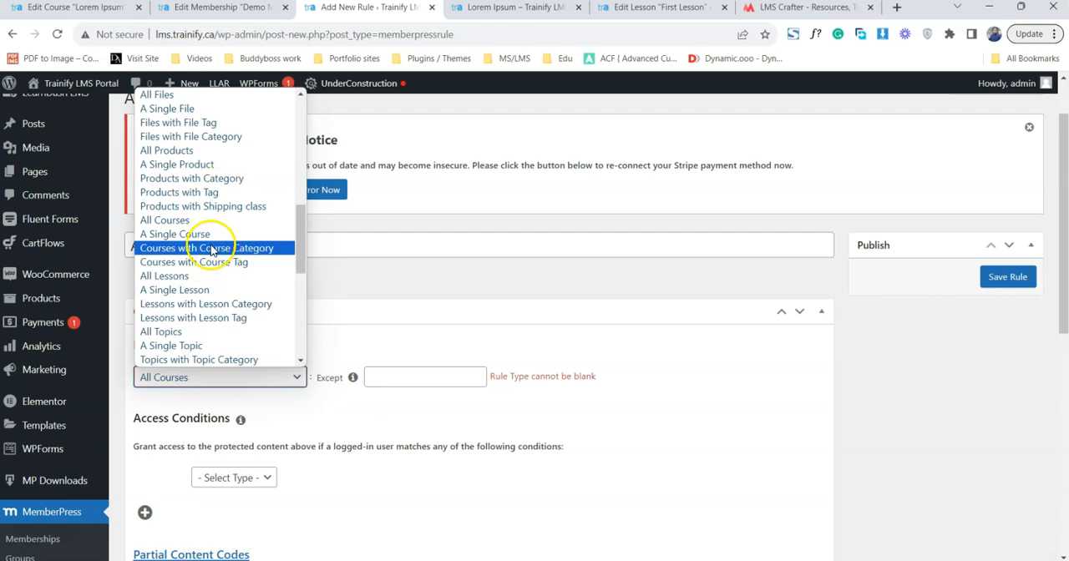
left_click(174, 233)
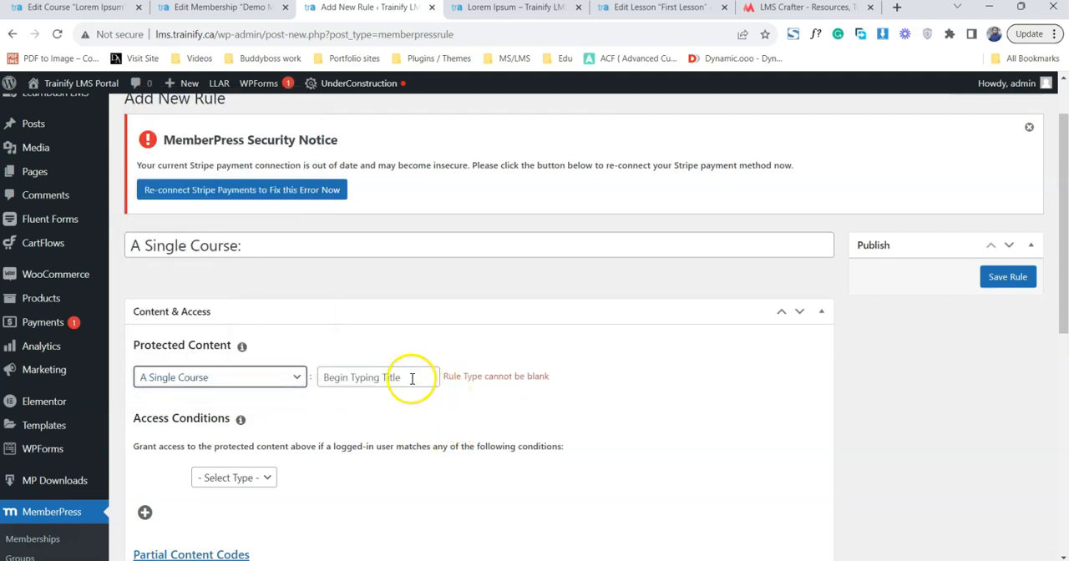
type("lor")
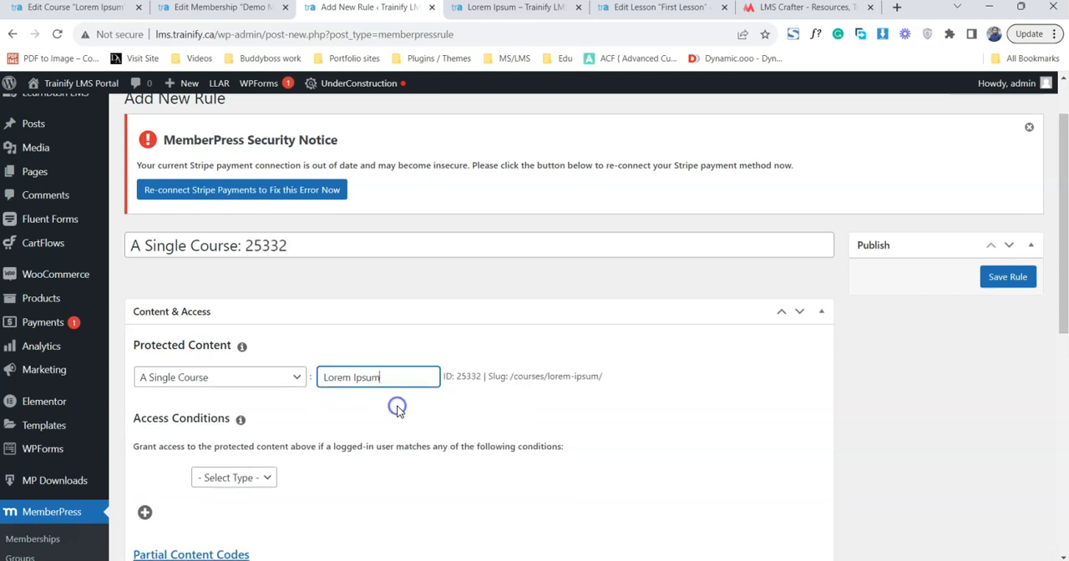
- Add membership access conditions for Demo Membership and AI For synchronous Business
left_click(234, 268)
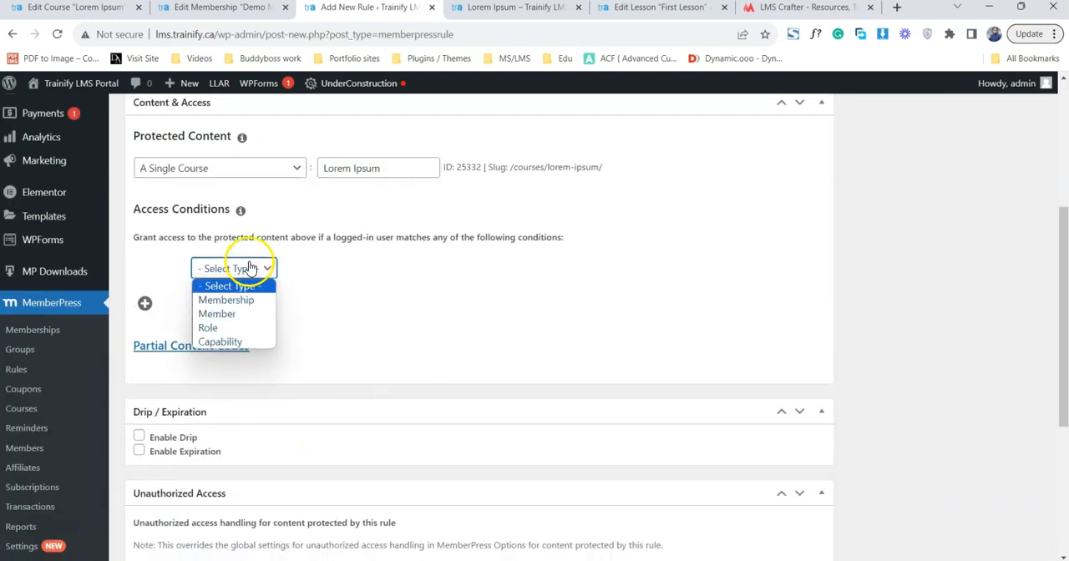
left_click(225, 300)
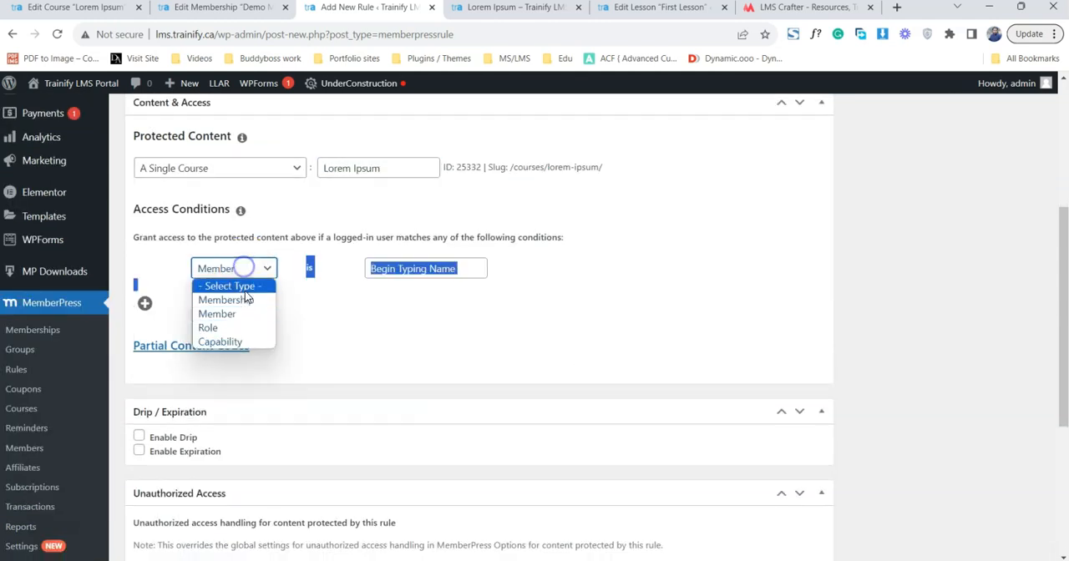
left_click(224, 300)
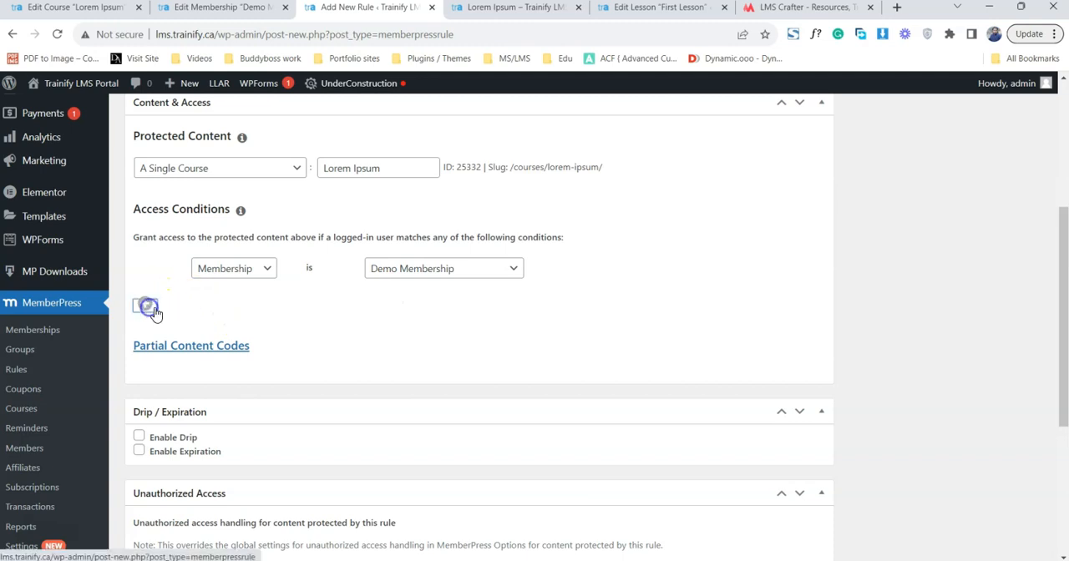
left_click(148, 307)
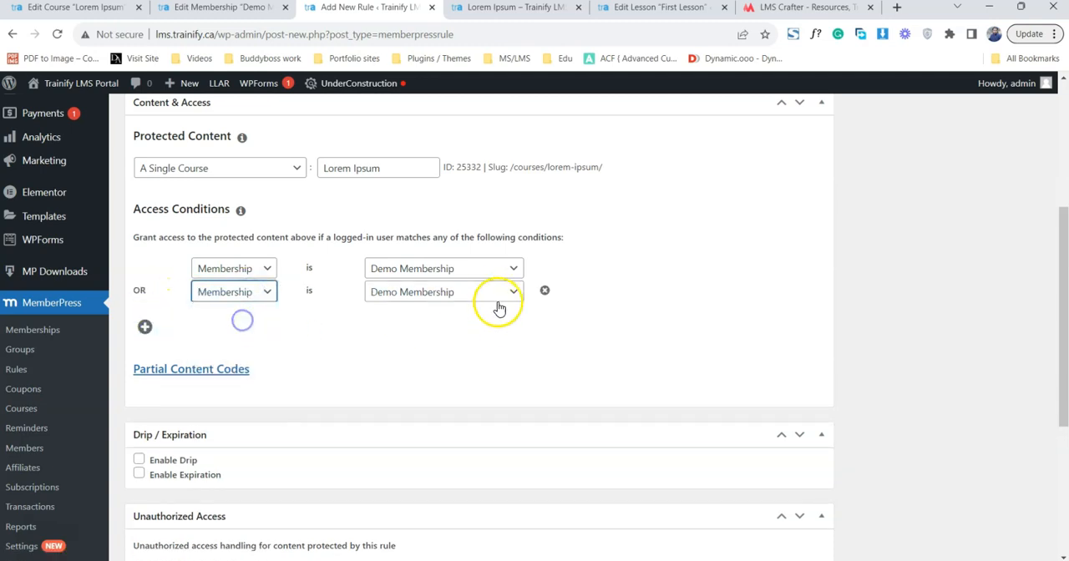
left_click(442, 291)
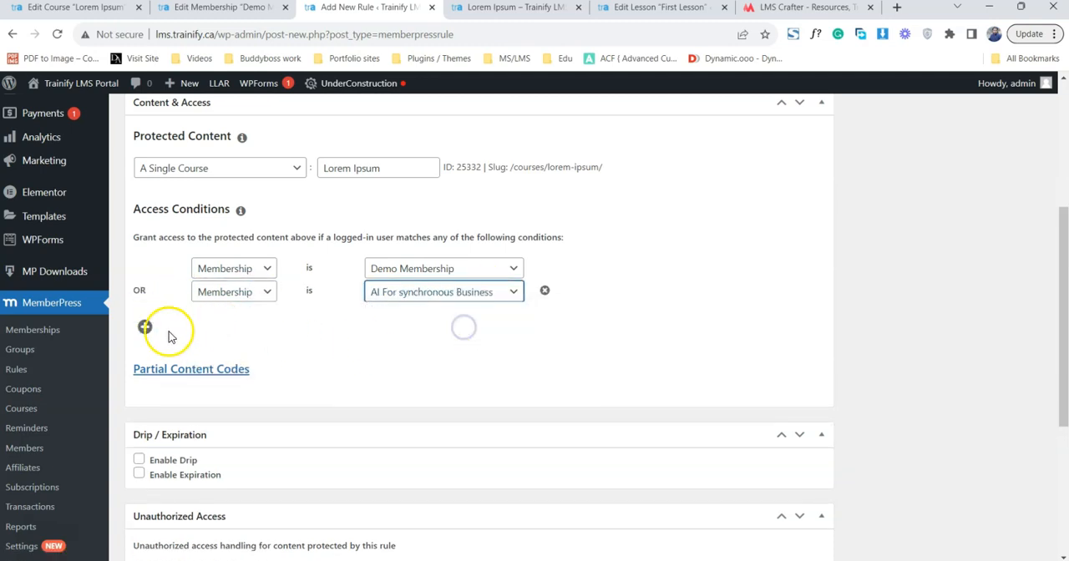
- Add conditions for AI For Asynchronous Business, a Member, and the Administrator role
left_click(145, 326)
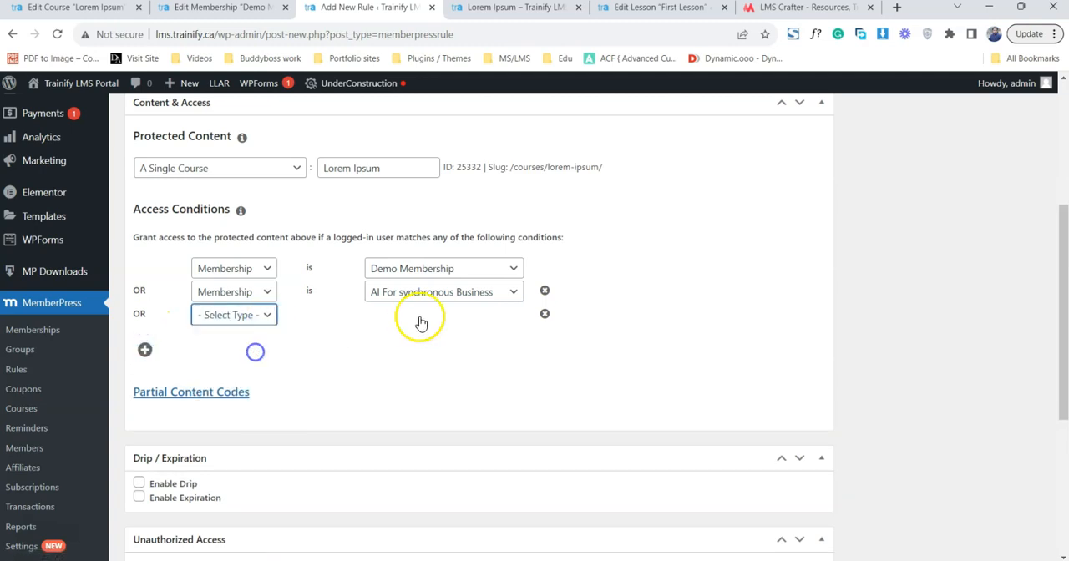
left_click(442, 315)
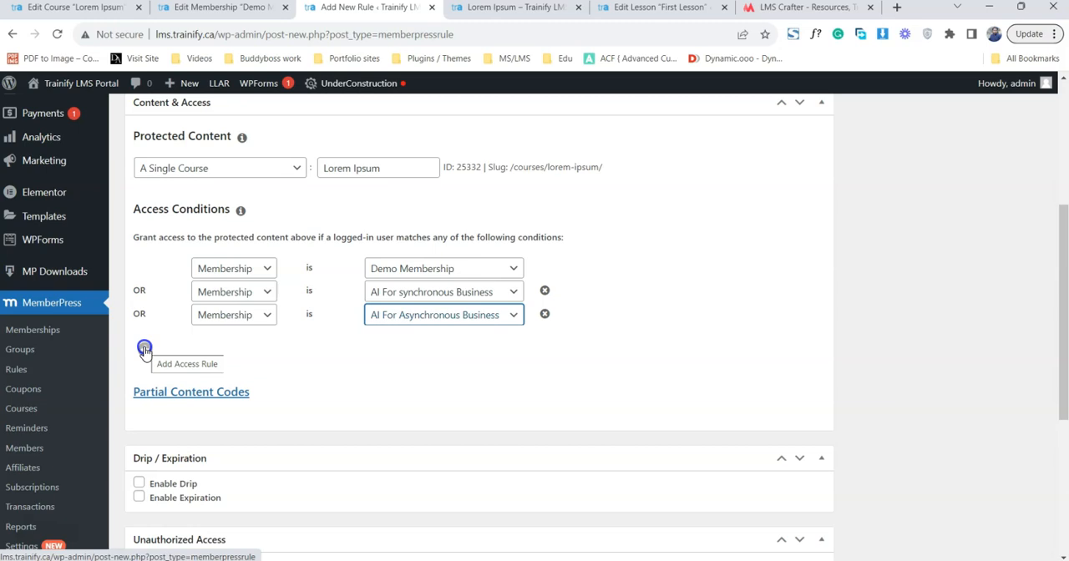
left_click(145, 349)
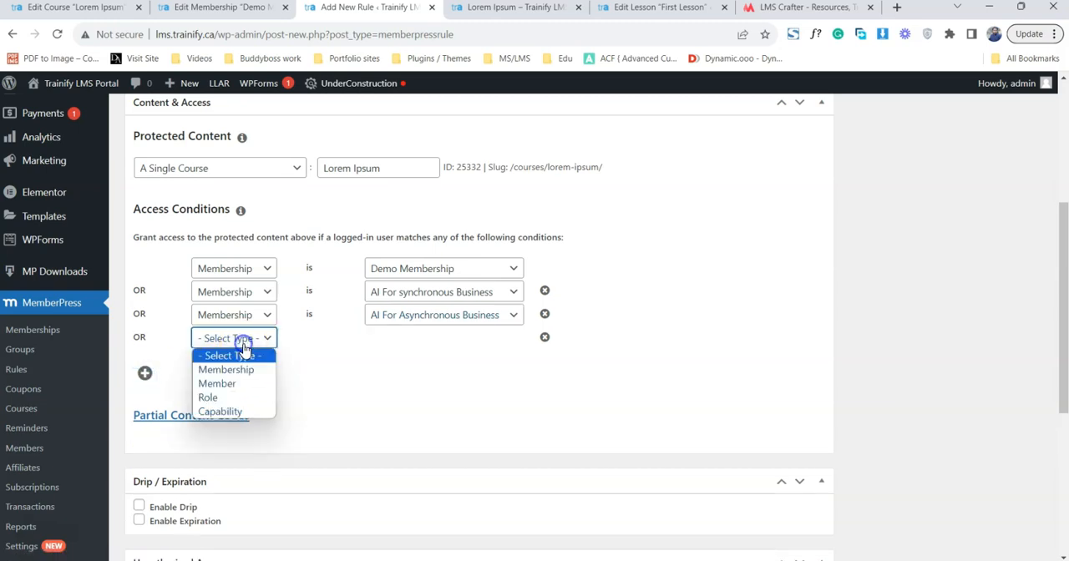
left_click(216, 384)
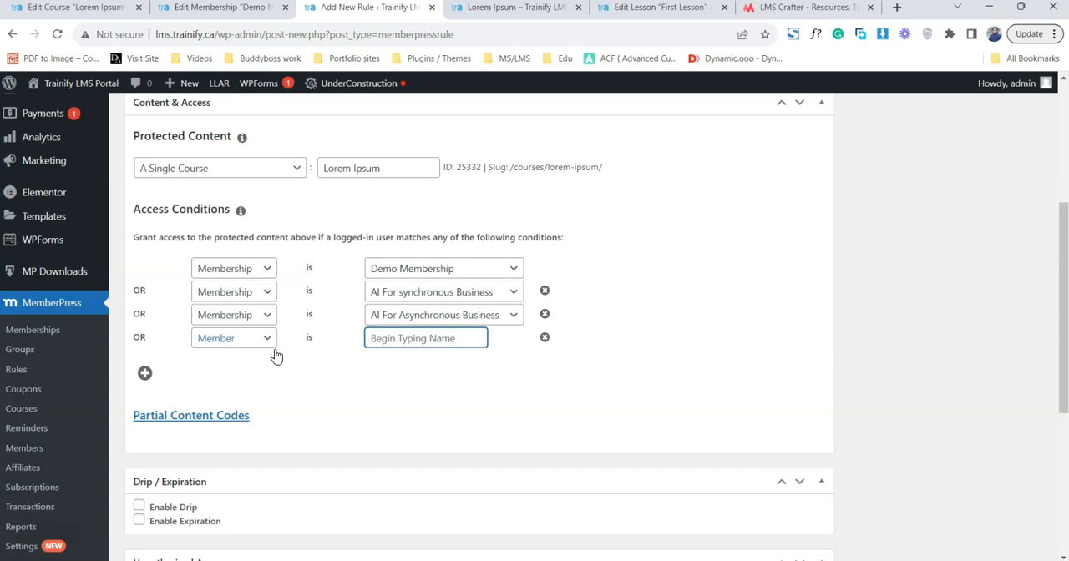
left_click(144, 373)
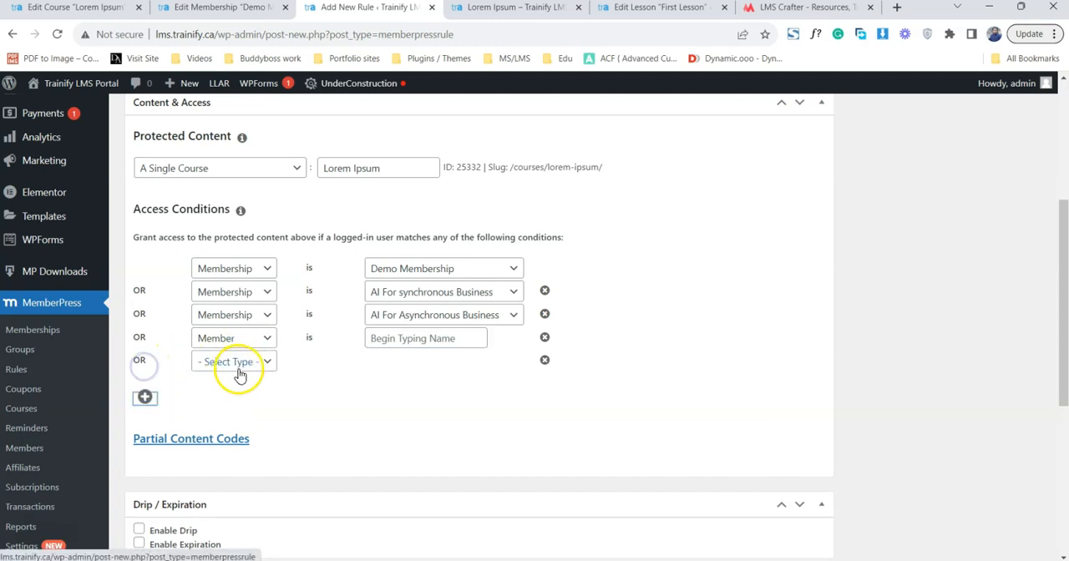
left_click(234, 360)
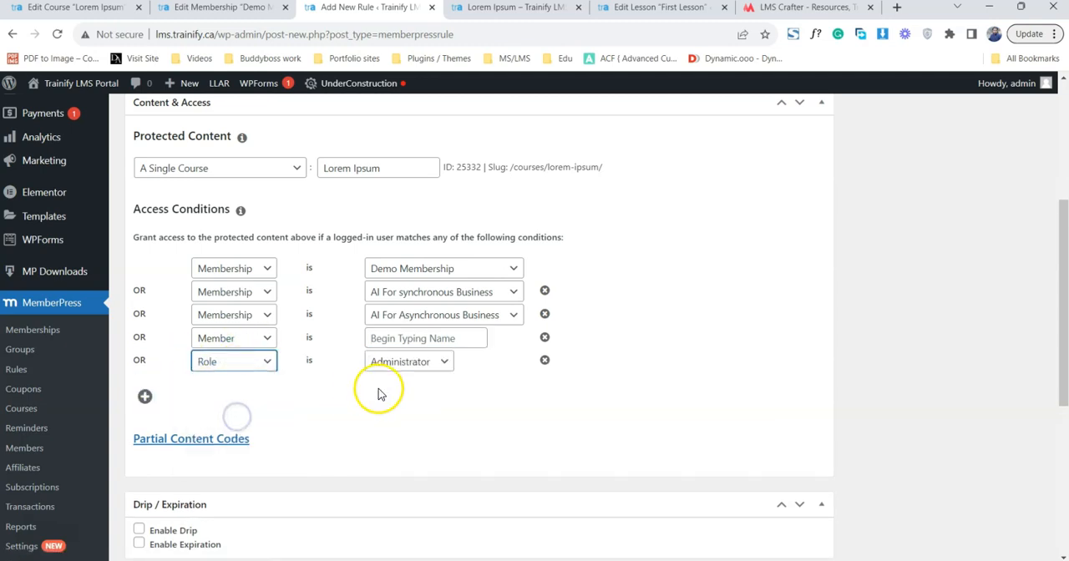
left_click(408, 361)
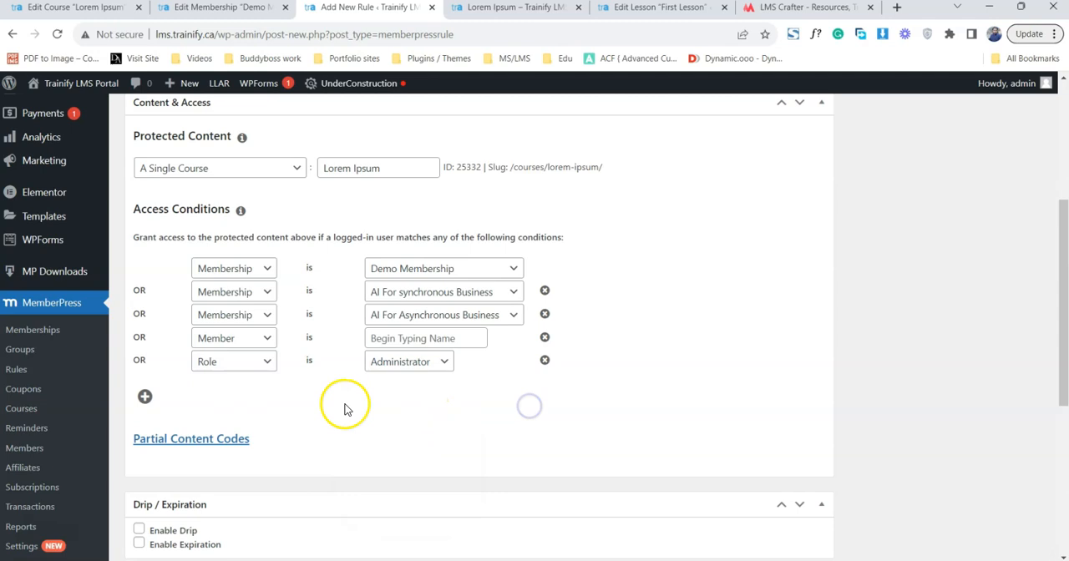
mouse_move(480, 374)
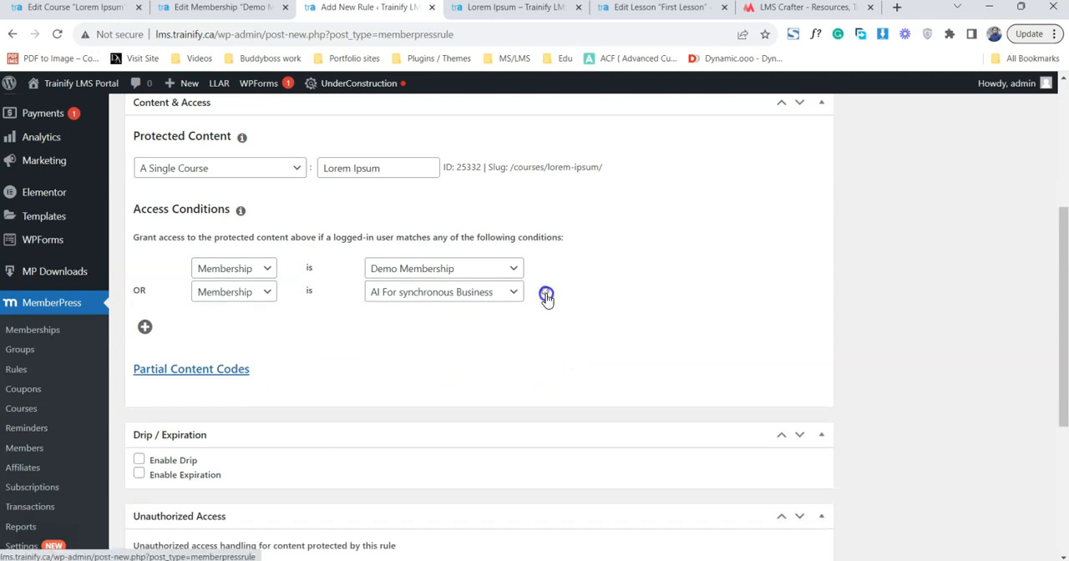
- Delete the extra conditions, keeping only Demo Membership, and save the Lorem Ipsum rule
left_click(546, 297)
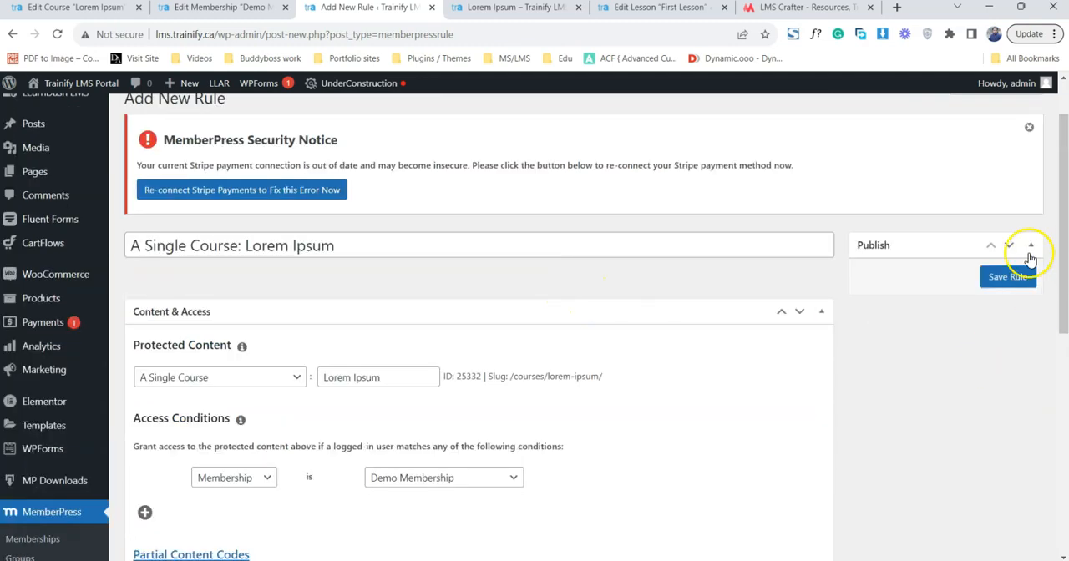
left_click(1008, 276)
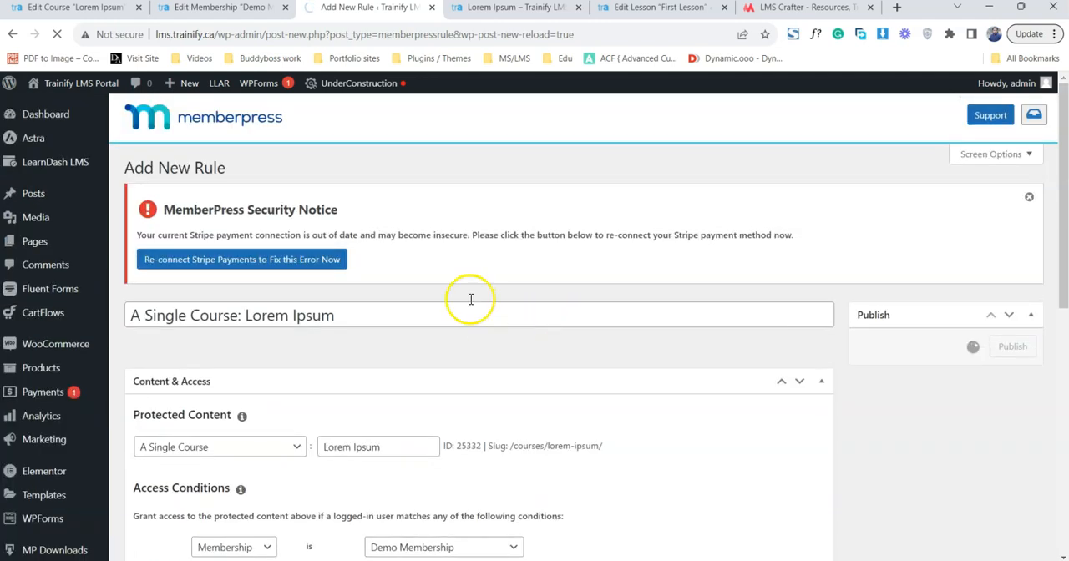
left_click(1012, 345)
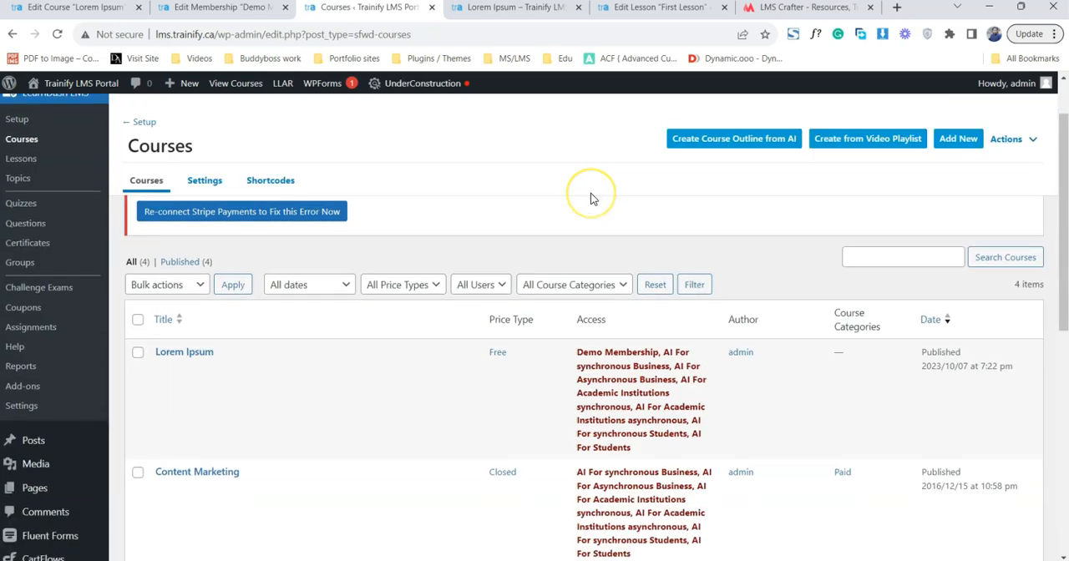
mouse_move(313, 363)
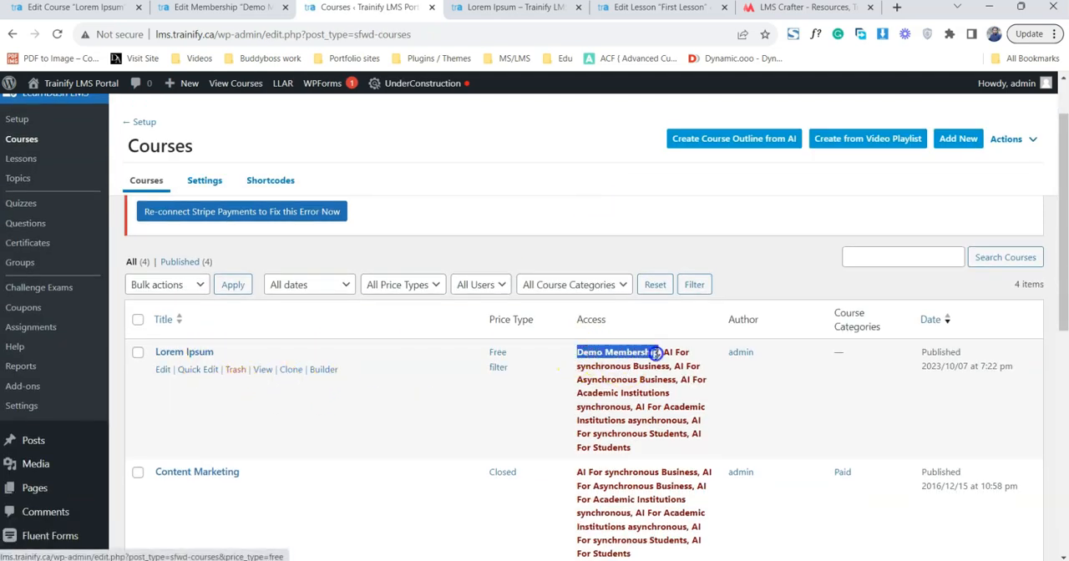
- Check Lorem Ipsum shows Demo Membership access, then return to the MemberPress Rules list
scroll("down", 3)
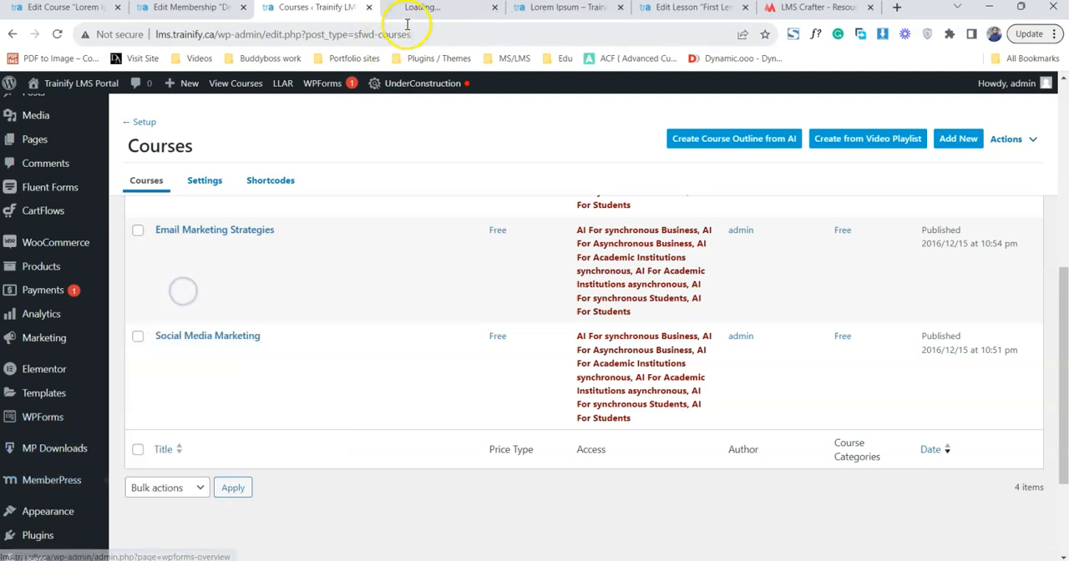
left_click(443, 7)
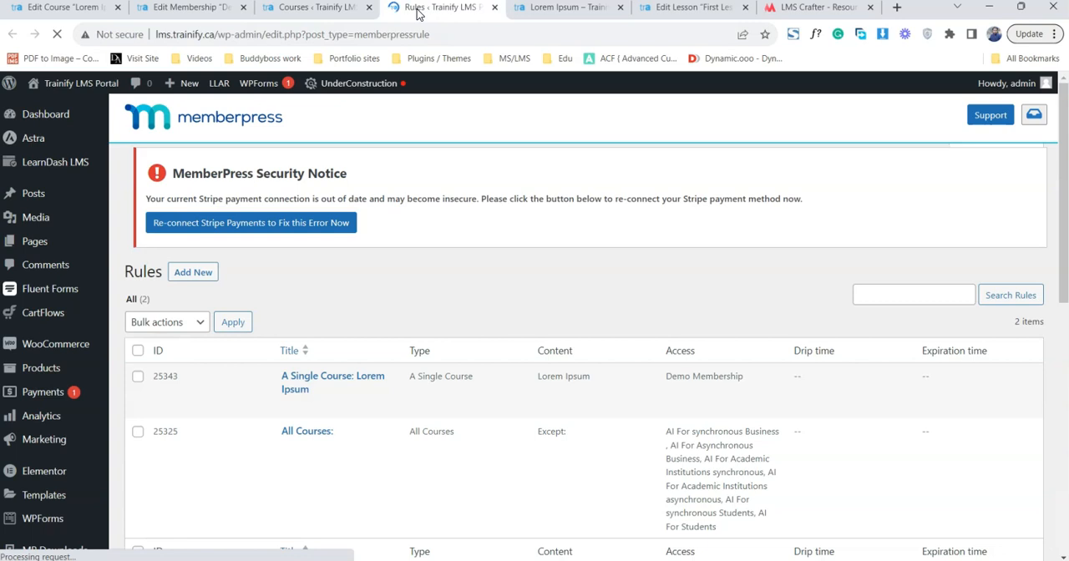